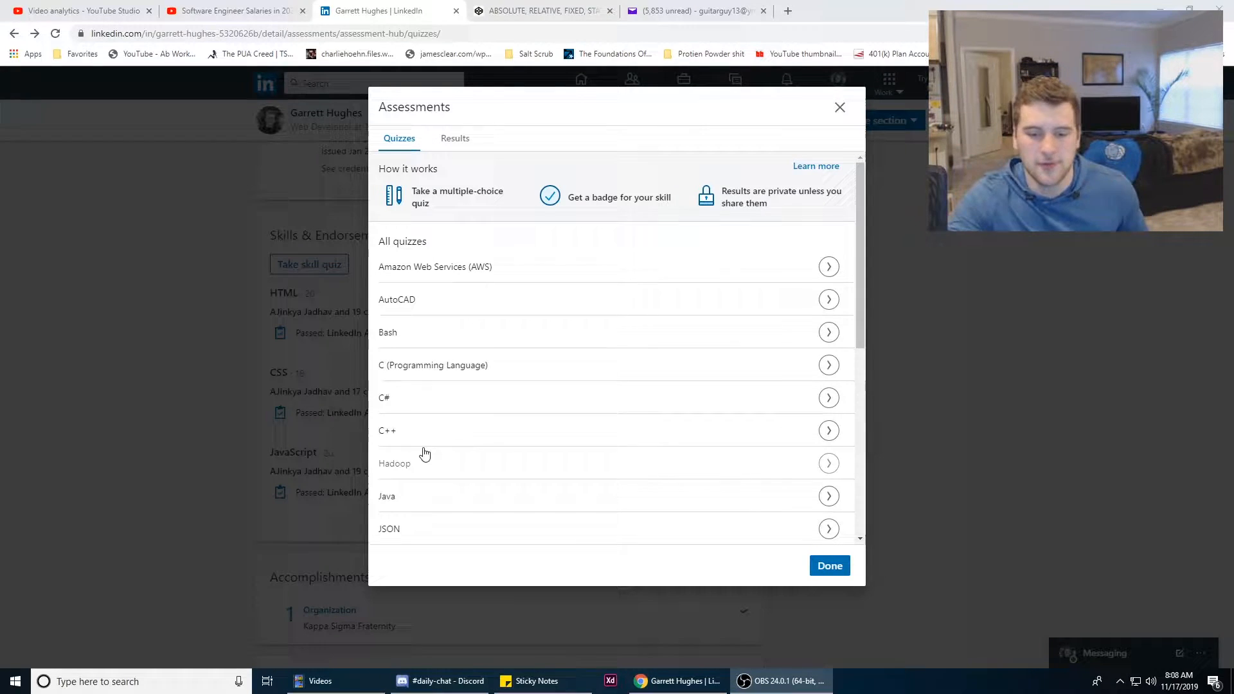
mouse_move(354, 377)
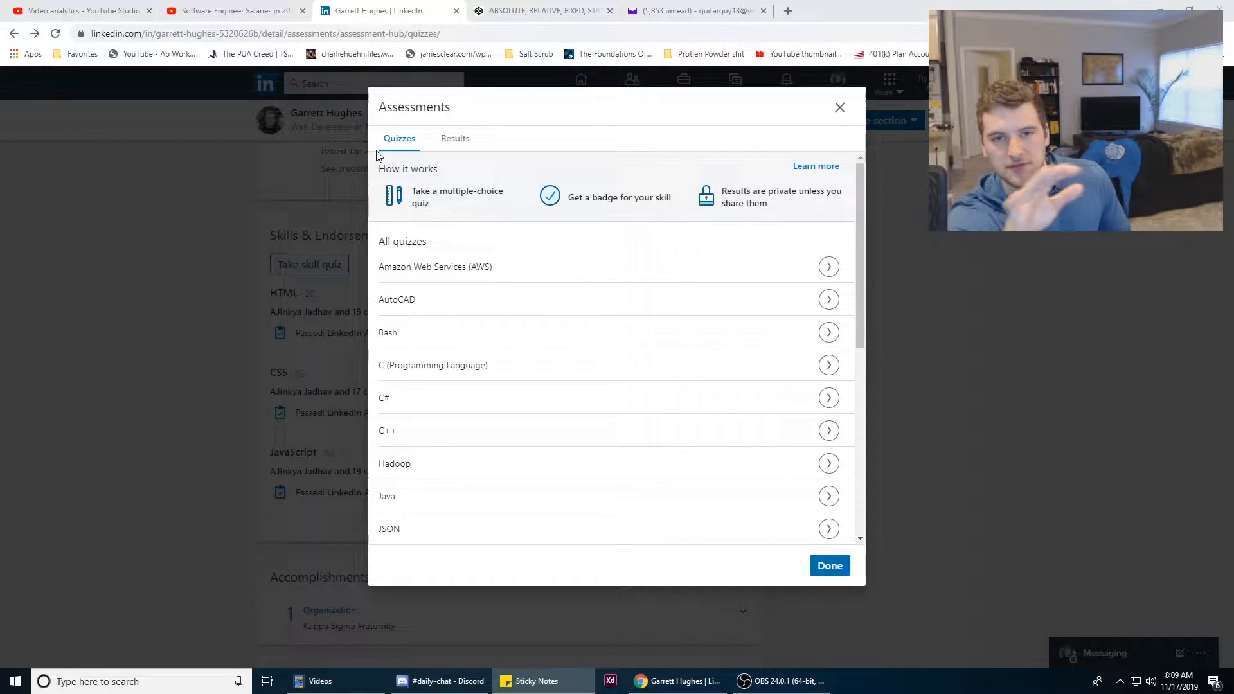
Launch the Bash quiz and answer the 'photo dir' copy question with 'Only method 1 will expand'
click(828, 331)
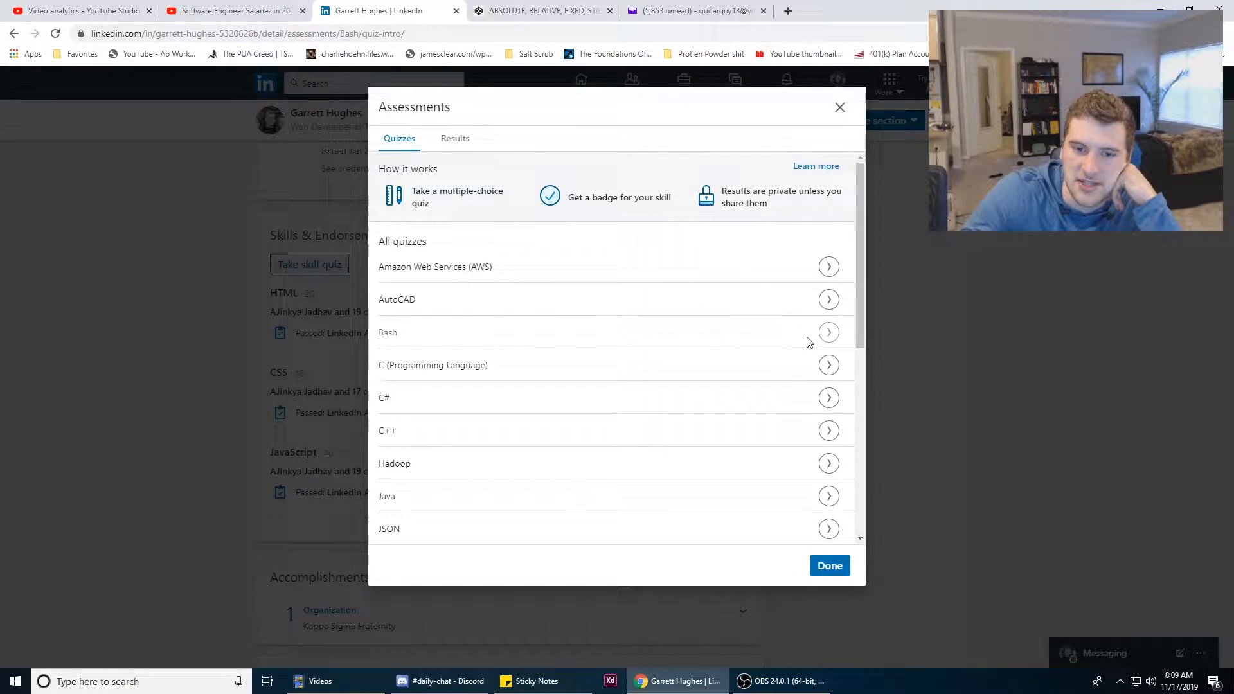
click(828, 333)
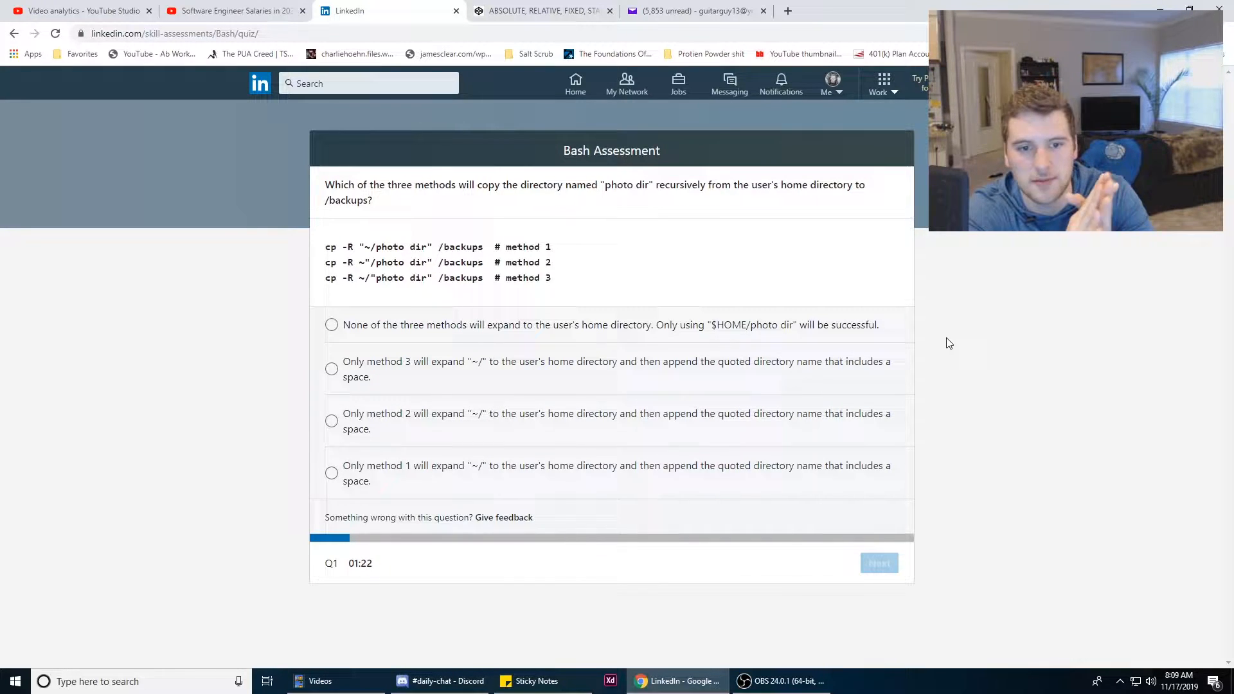
mouse_move(720, 375)
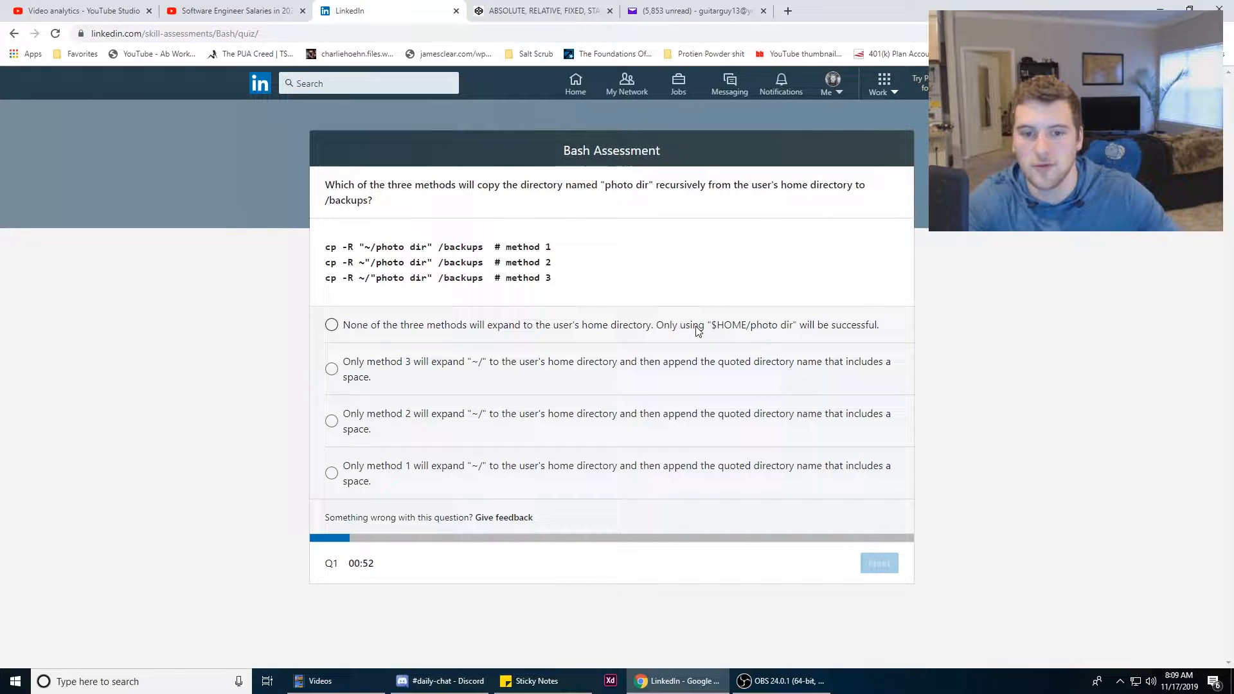
mouse_move(681, 263)
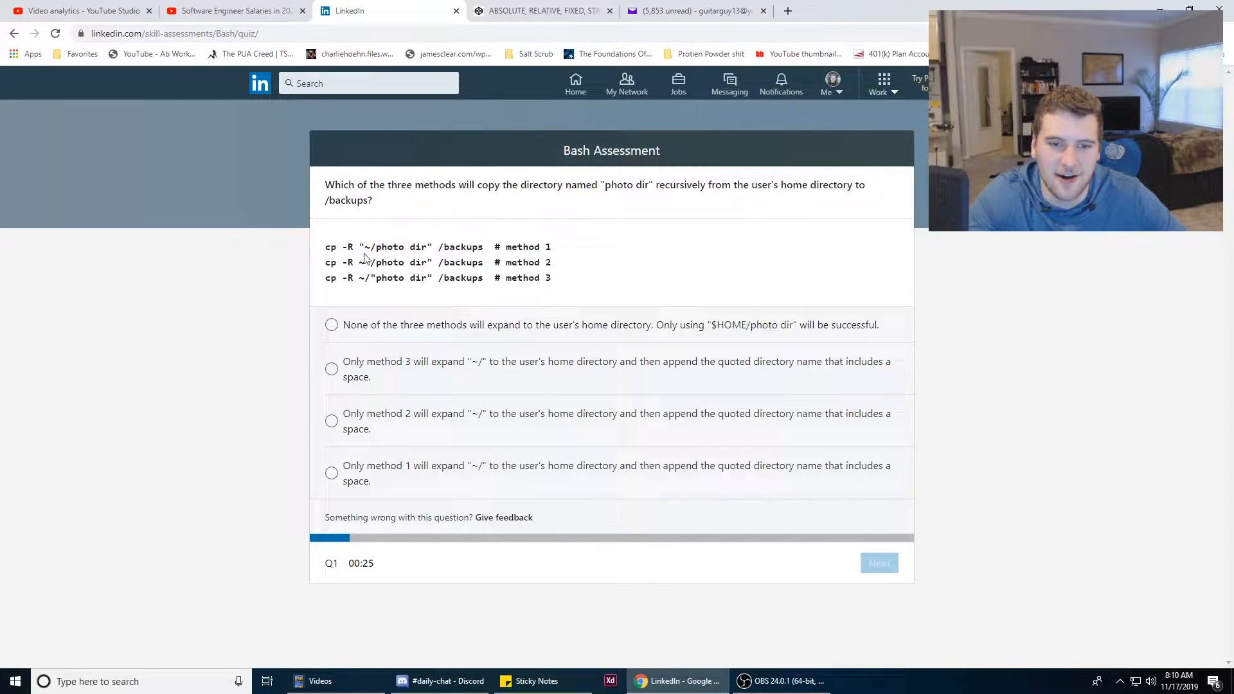
click(331, 473)
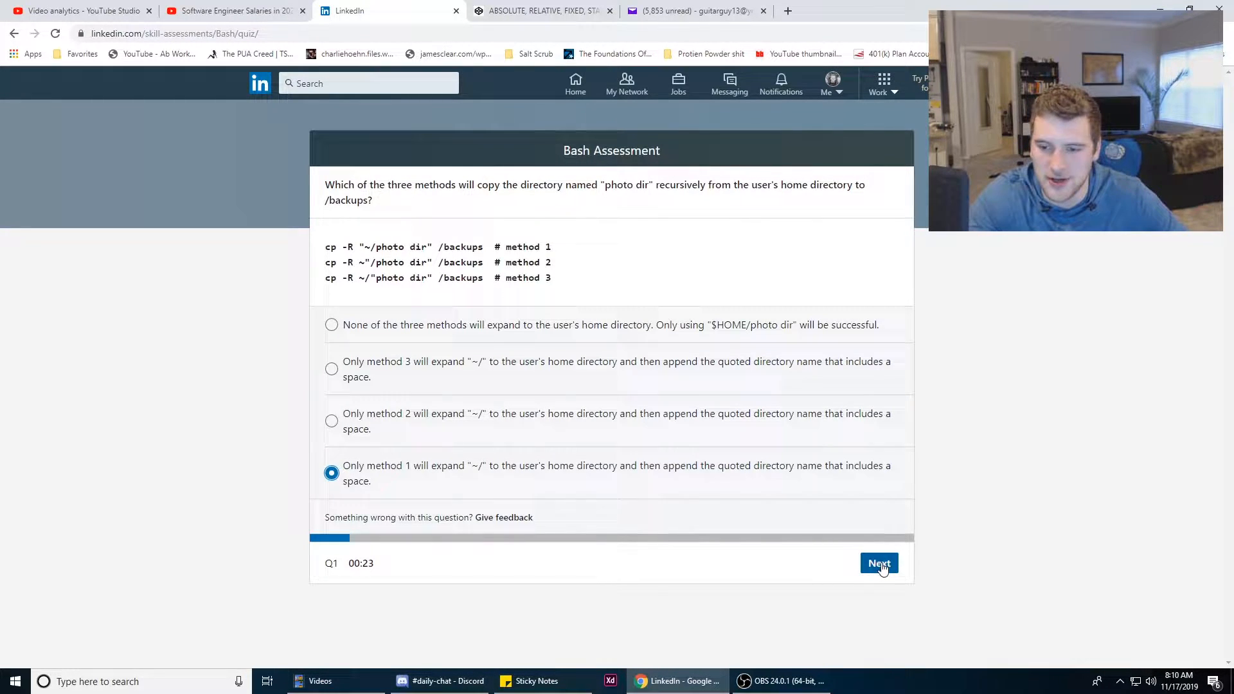
Submit question 1, then answer question 2 with 'Running script.sh will be successful' instead of the mv option
click(879, 563)
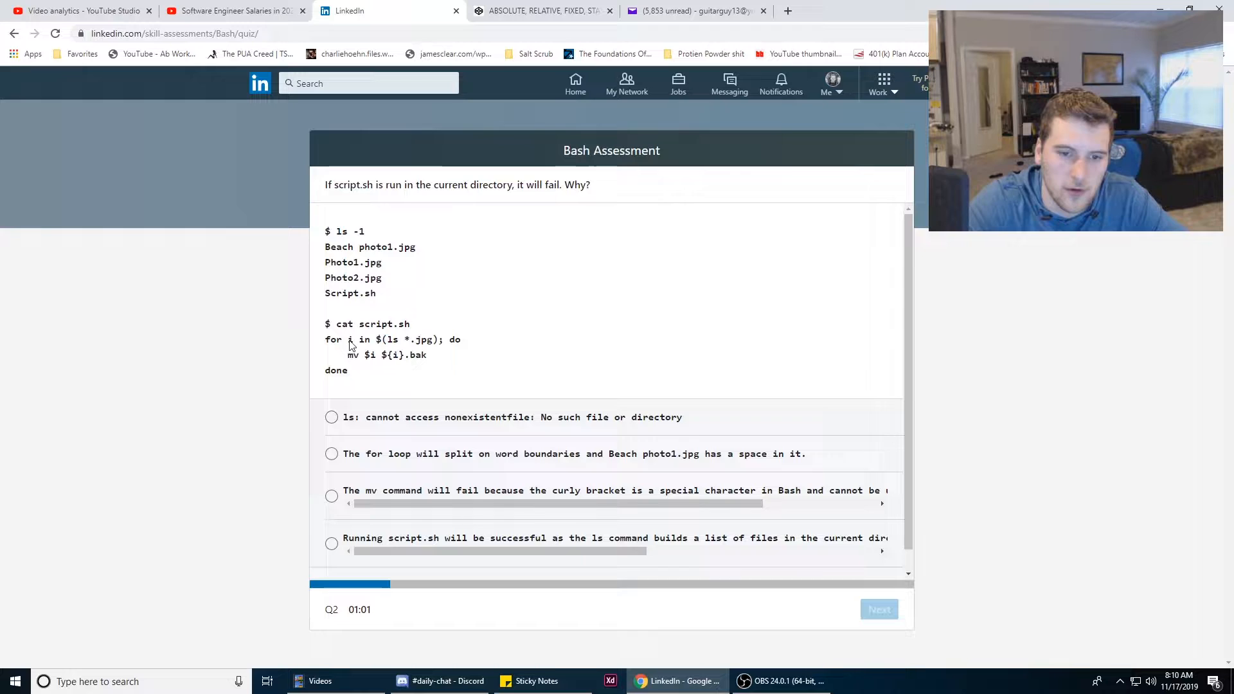
mouse_move(461, 348)
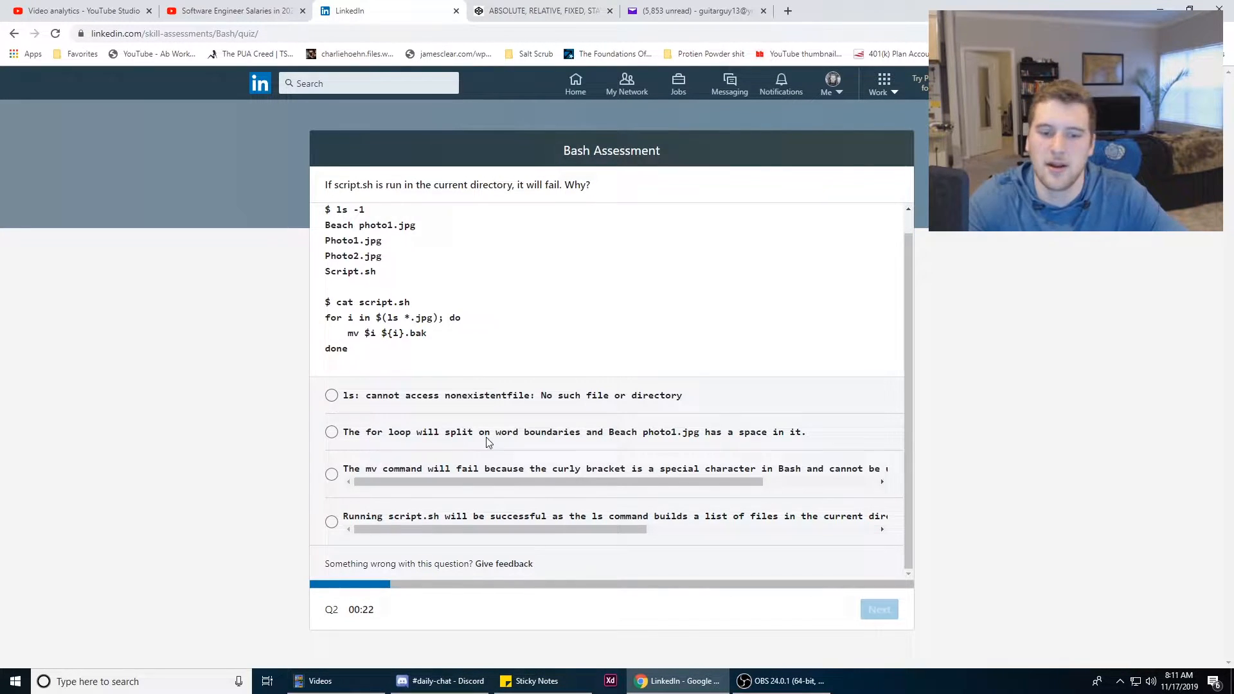
click(331, 475)
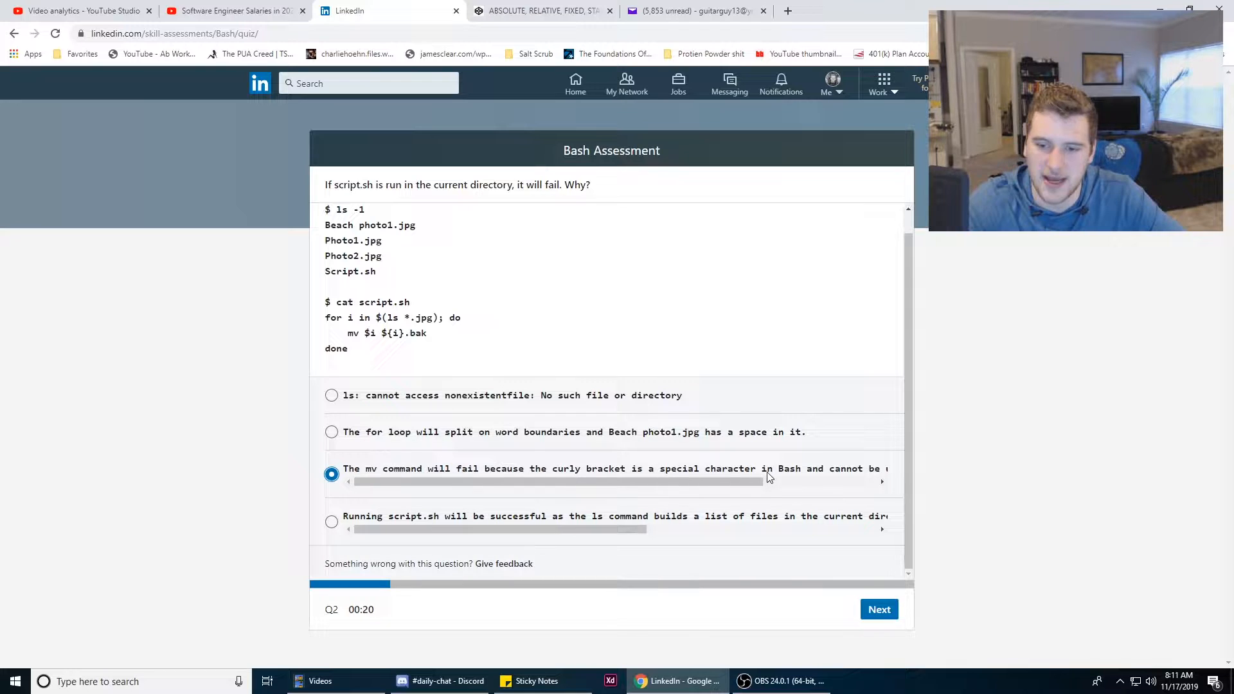
click(331, 522)
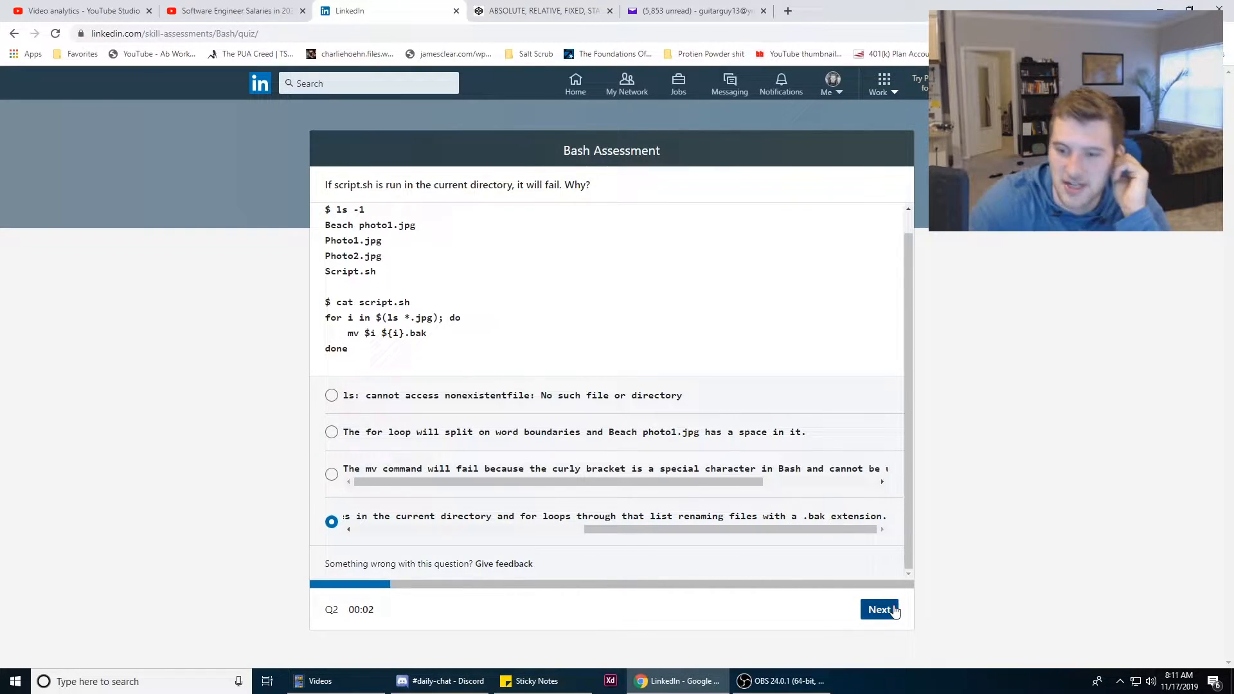
Submit question 2 and return from the Stack Exchange subshell answer to the quiz
click(879, 609)
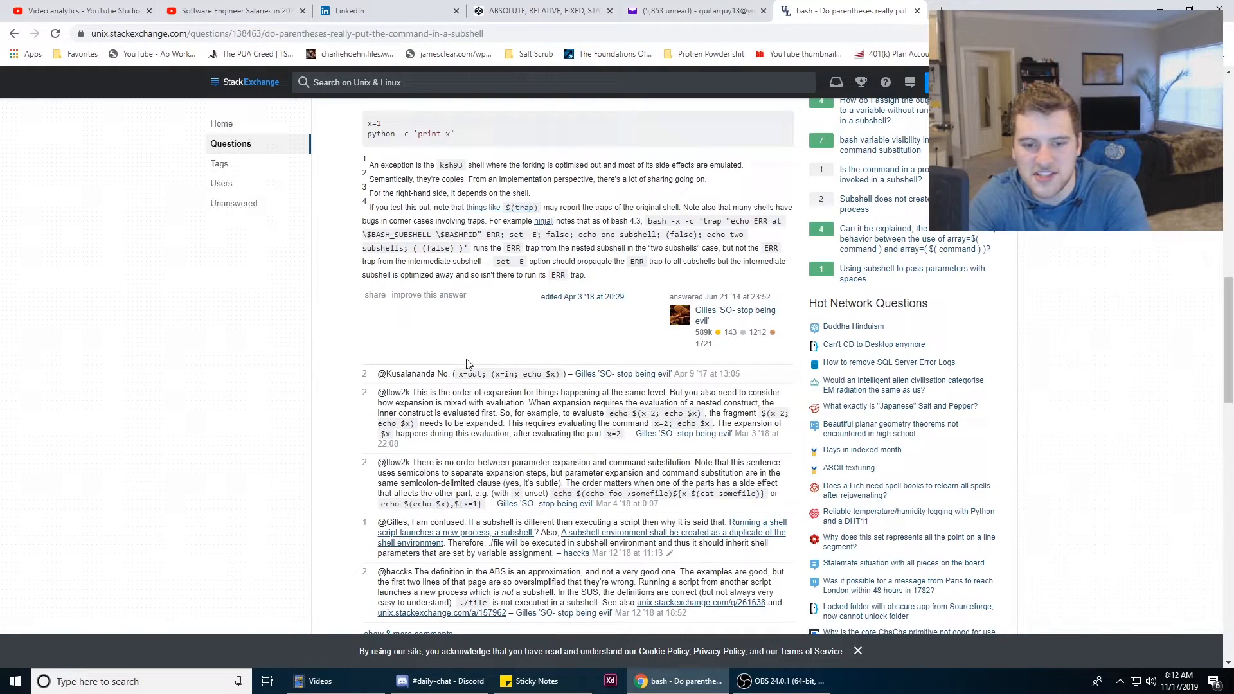
click(354, 11)
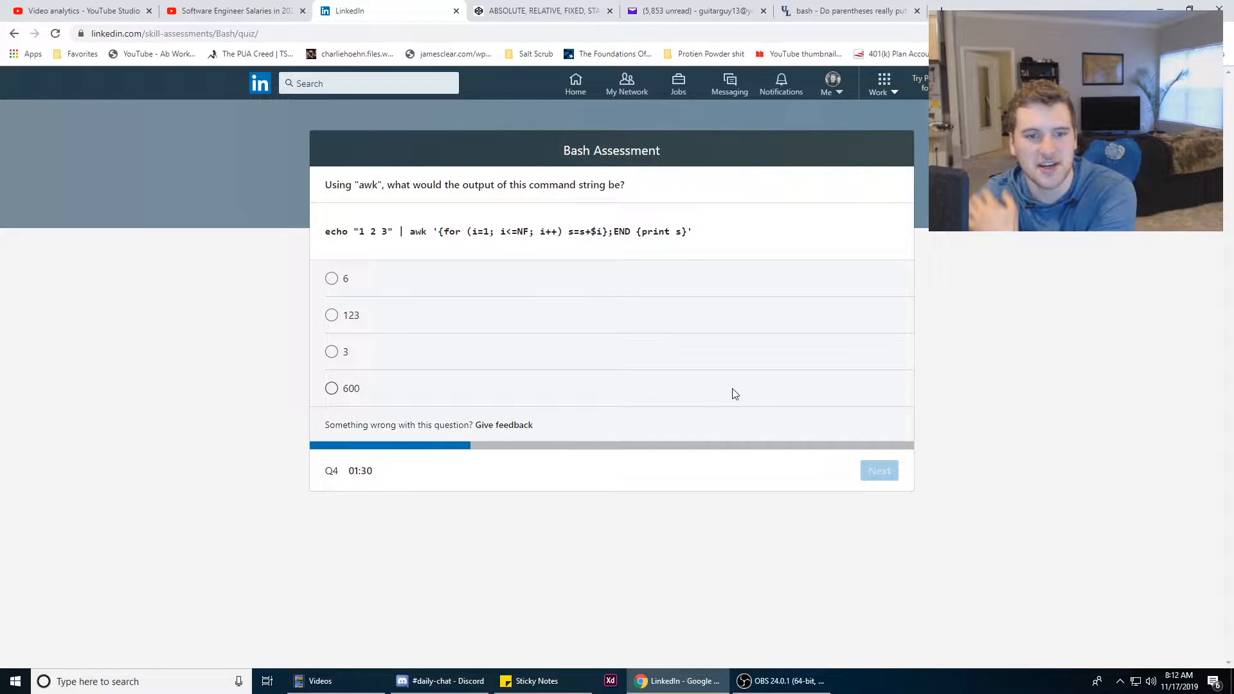
mouse_move(747, 383)
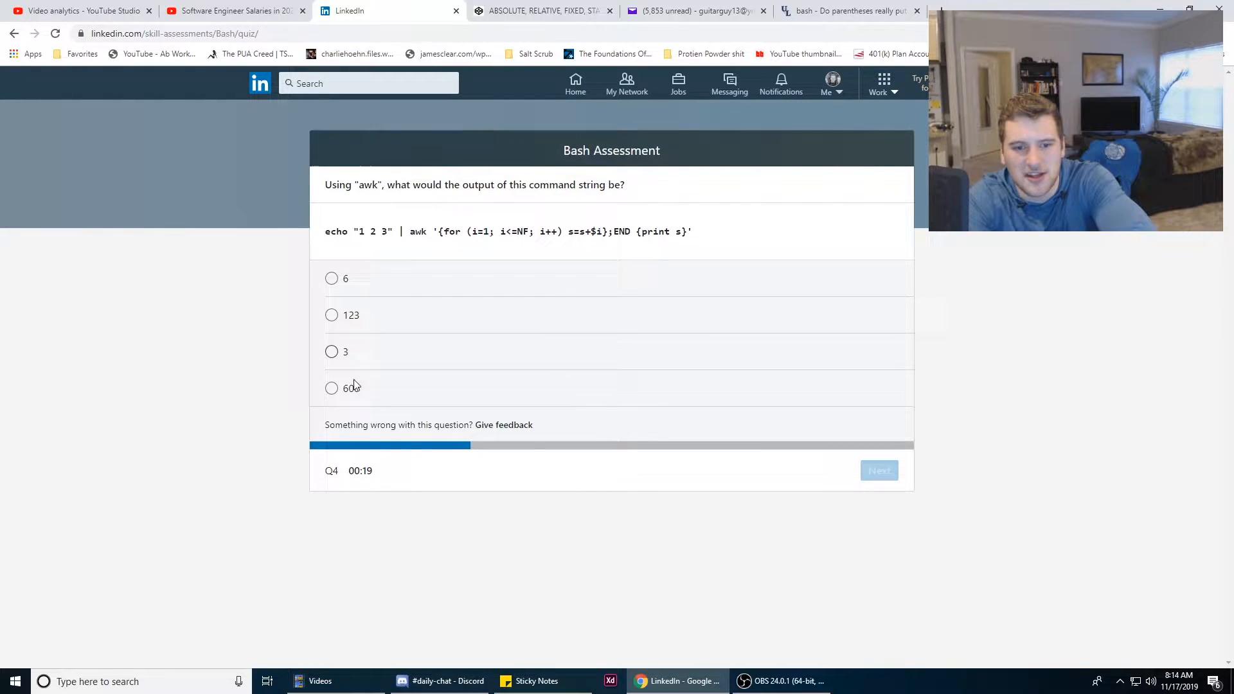
mouse_move(545, 244)
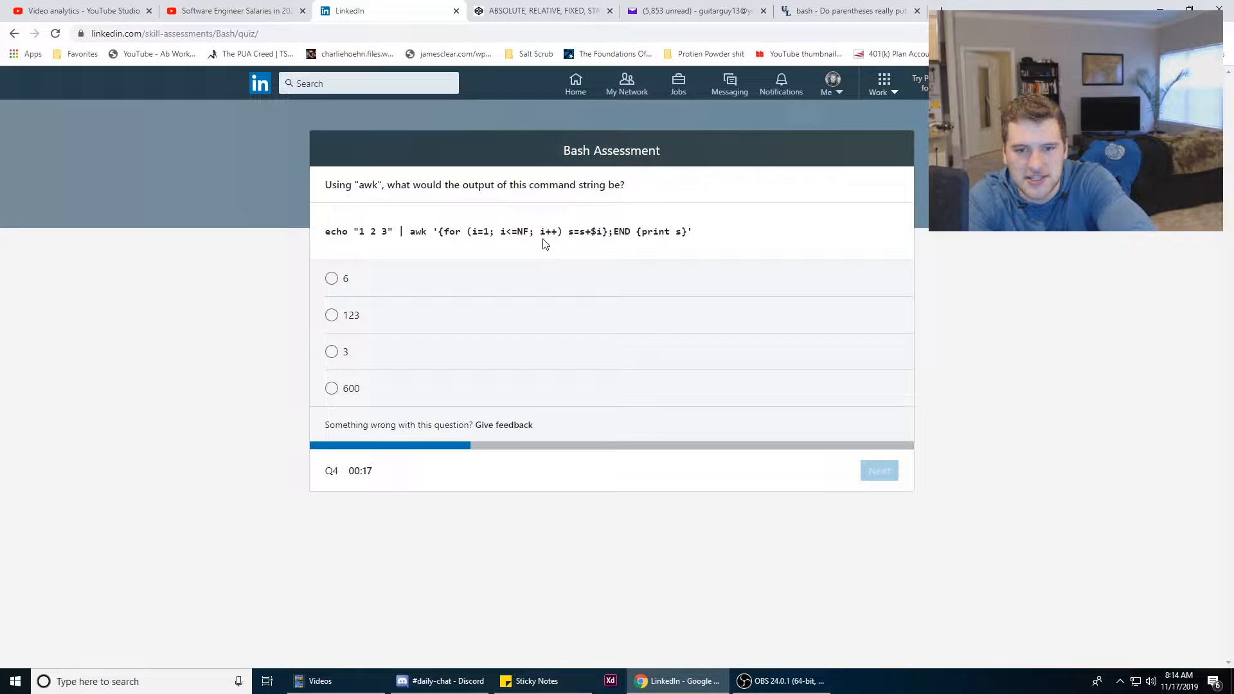
Answer the awk output question with 6, replacing the initial 123 choice
click(331, 315)
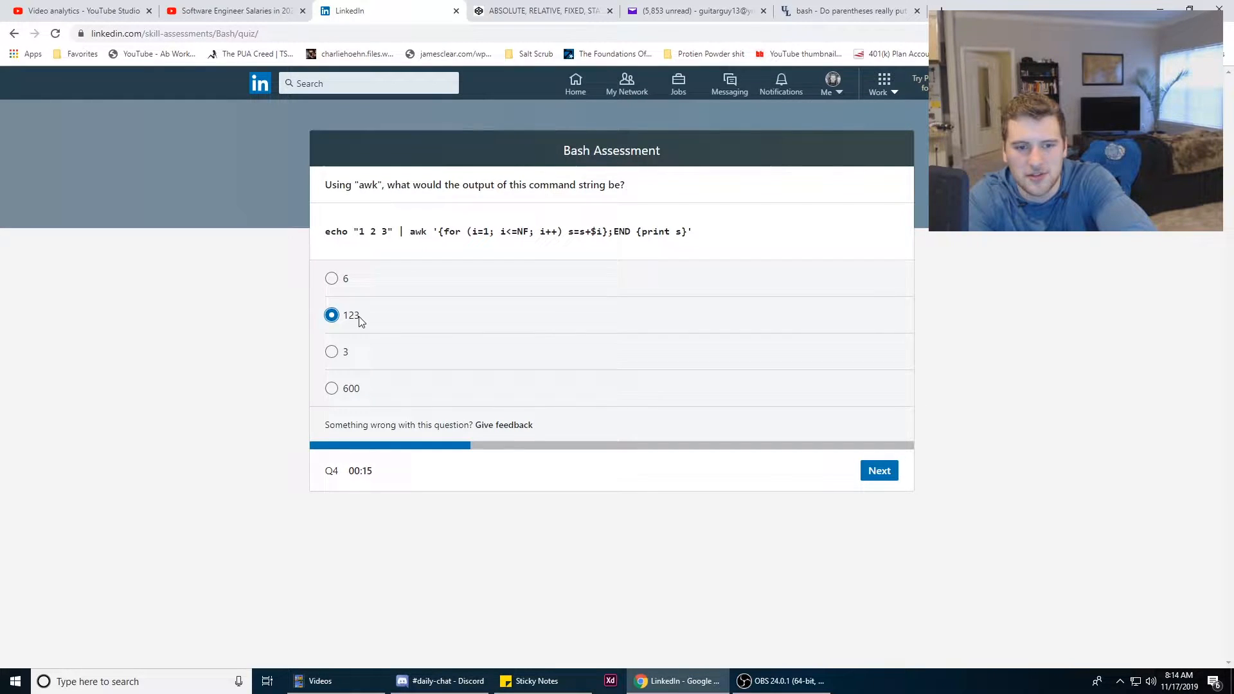
mouse_move(585, 236)
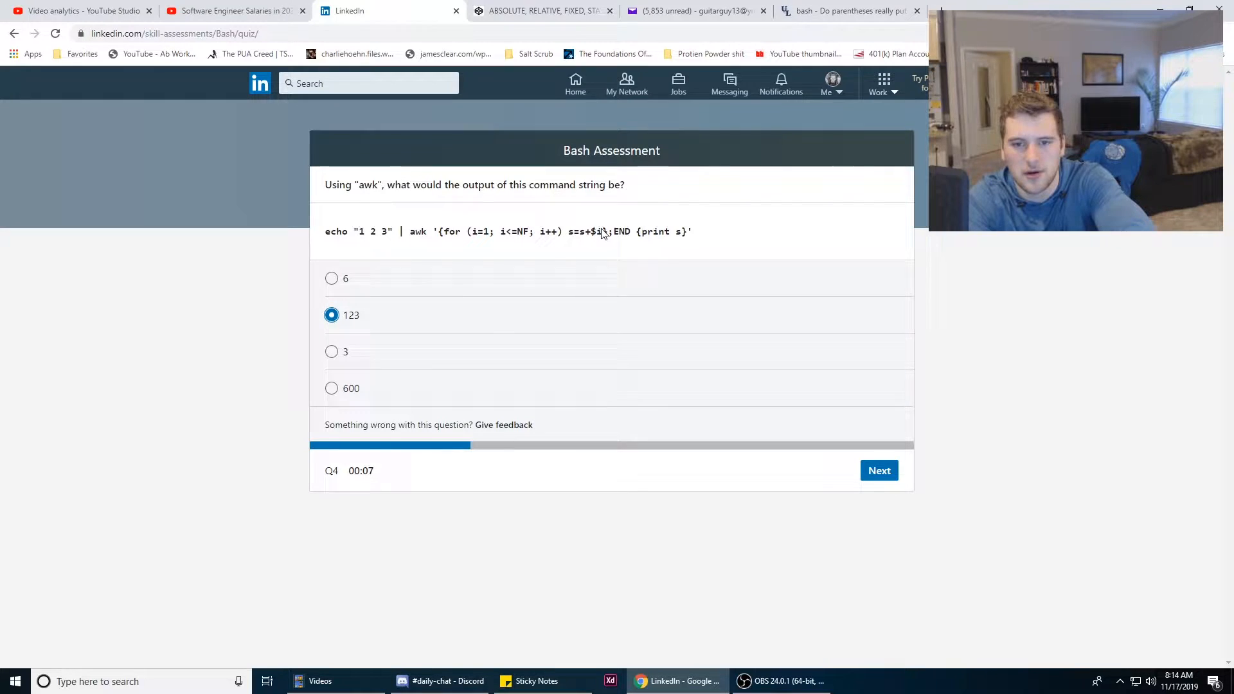
click(331, 278)
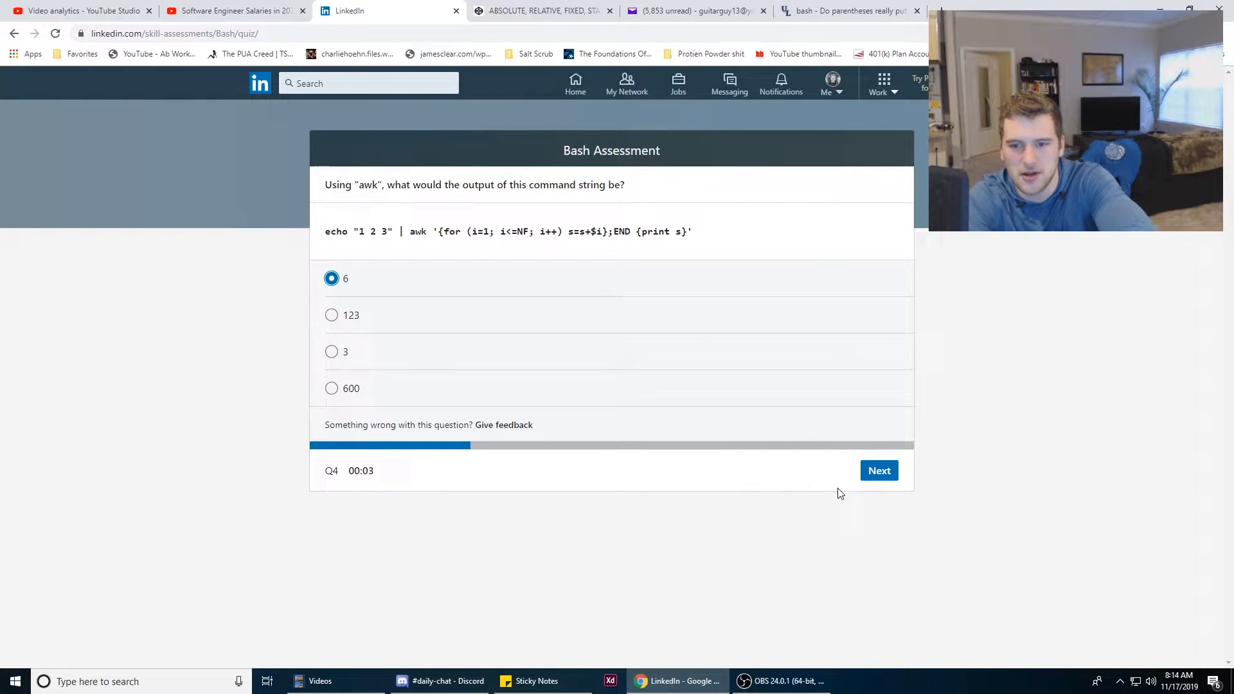
Submit question 4 and pick 'the names of files that do not match finance.db' for question 5
click(879, 471)
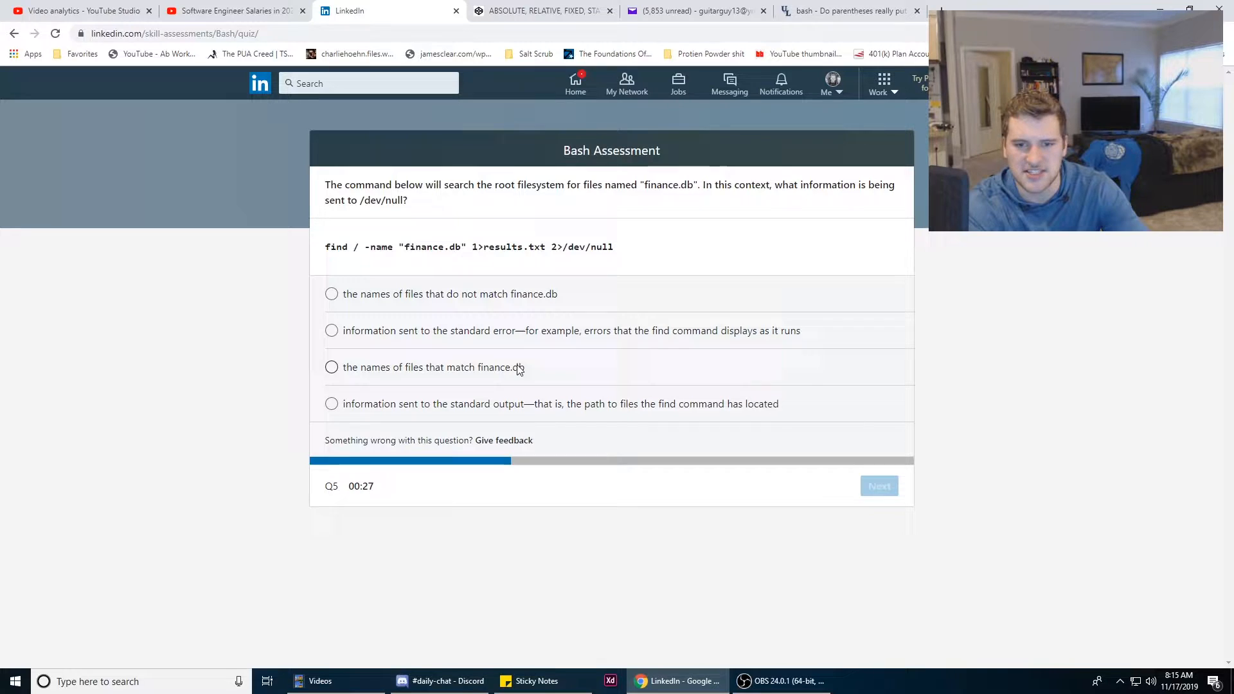
click(331, 294)
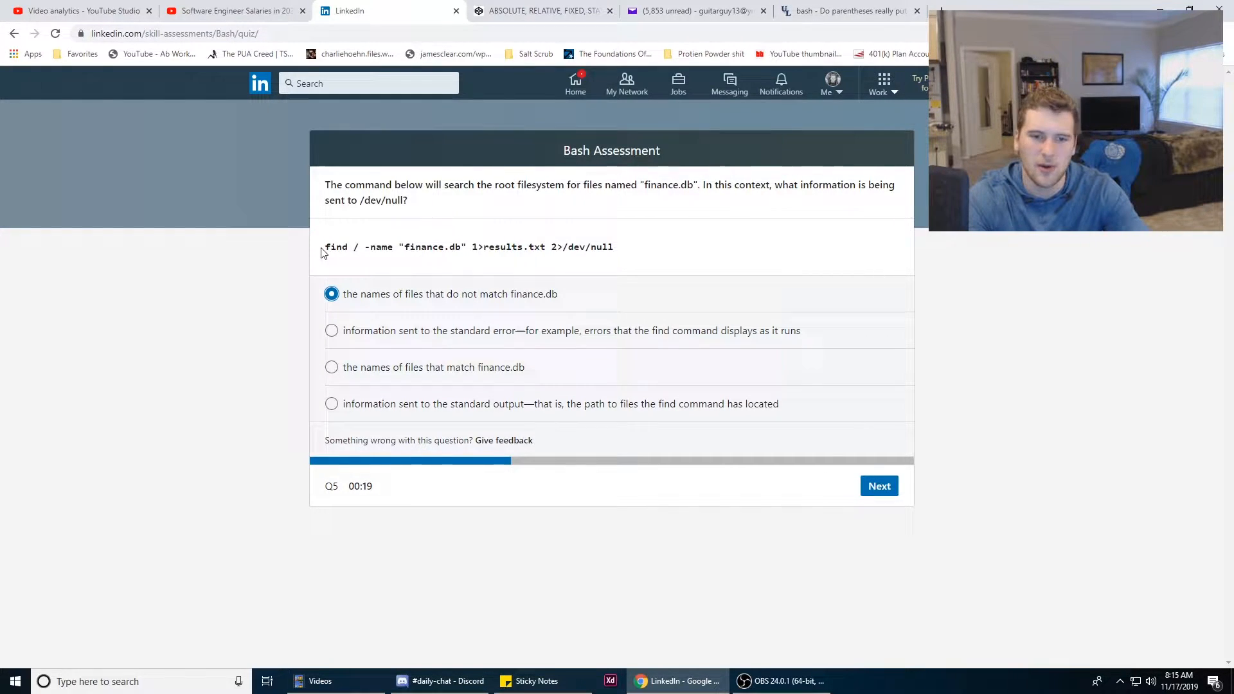
mouse_move(362, 256)
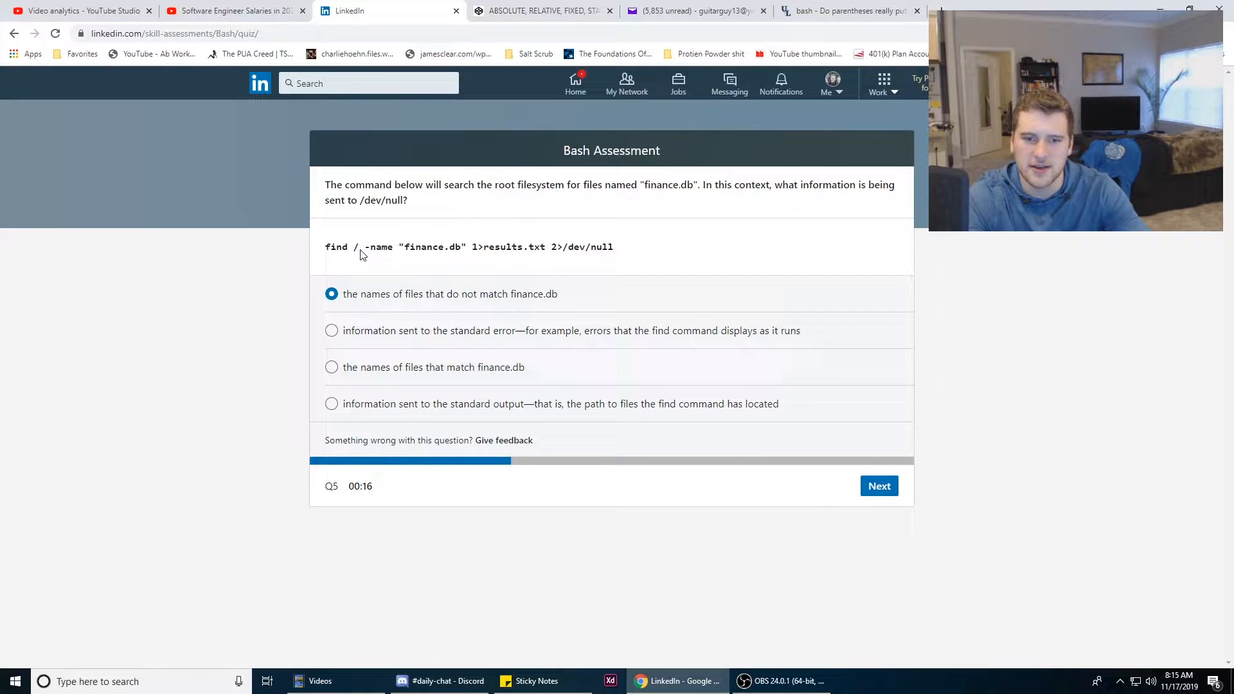
mouse_move(464, 433)
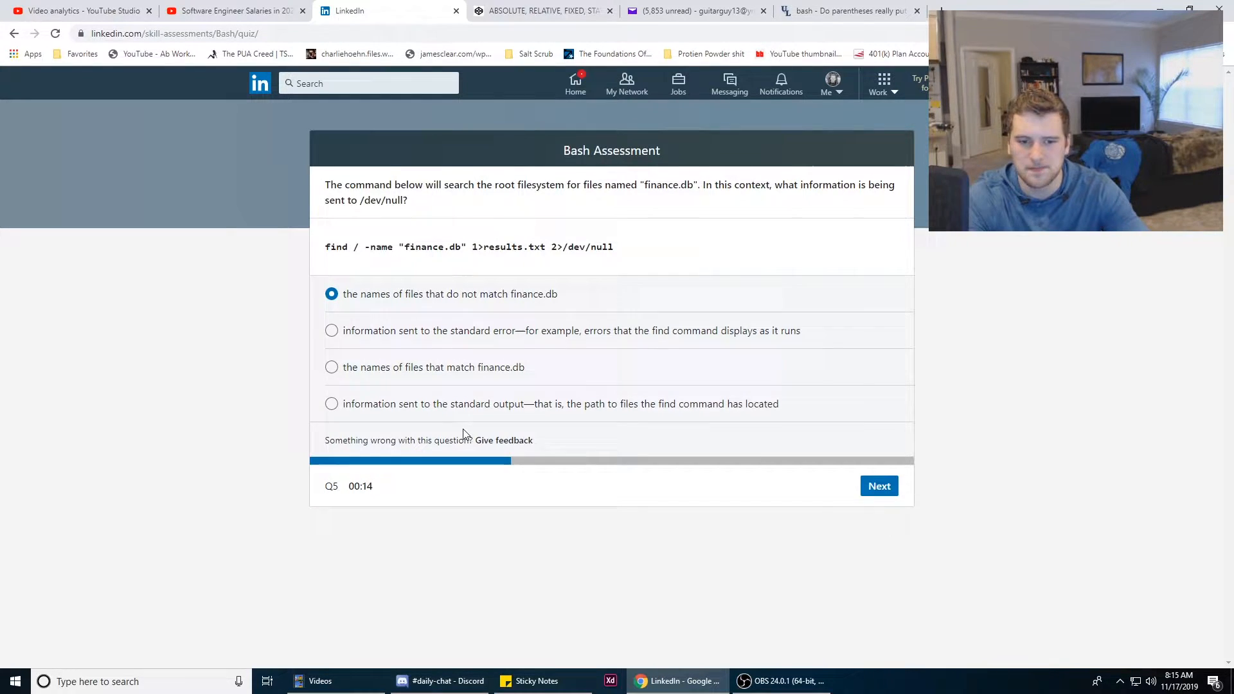
Submit question 5, then choose sed -i '/^$/d' textfile for question 6 and submit
click(879, 486)
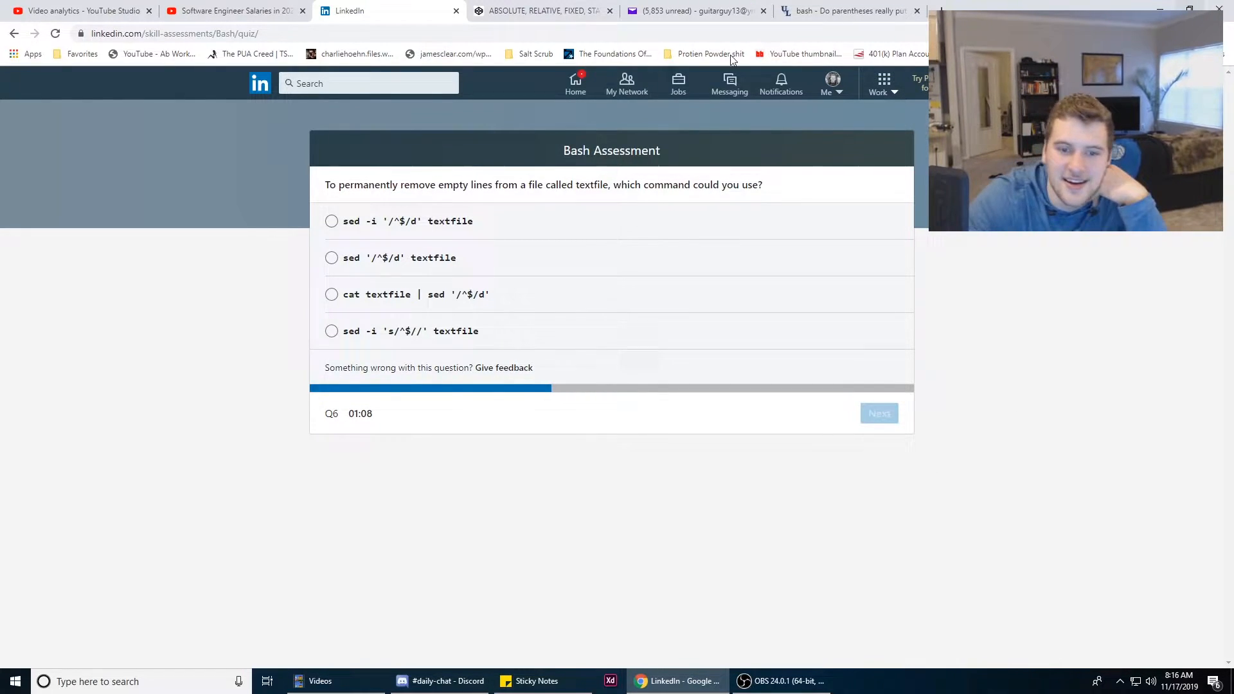
mouse_move(391, 298)
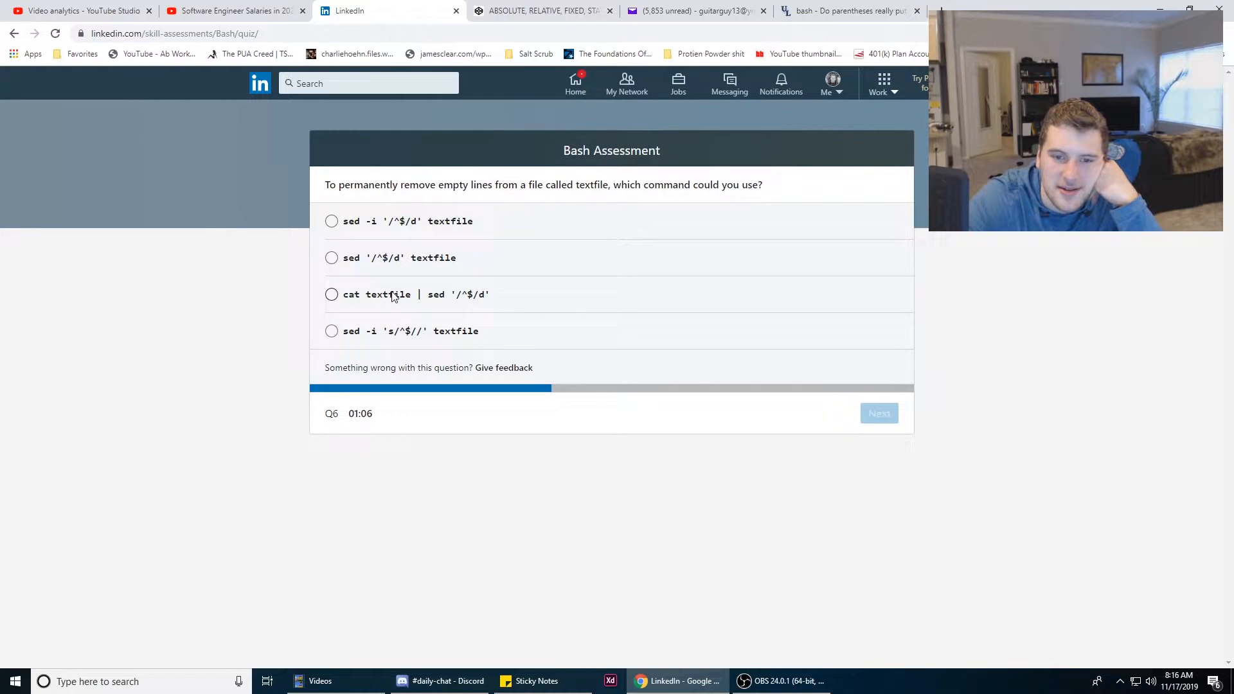
mouse_move(372, 299)
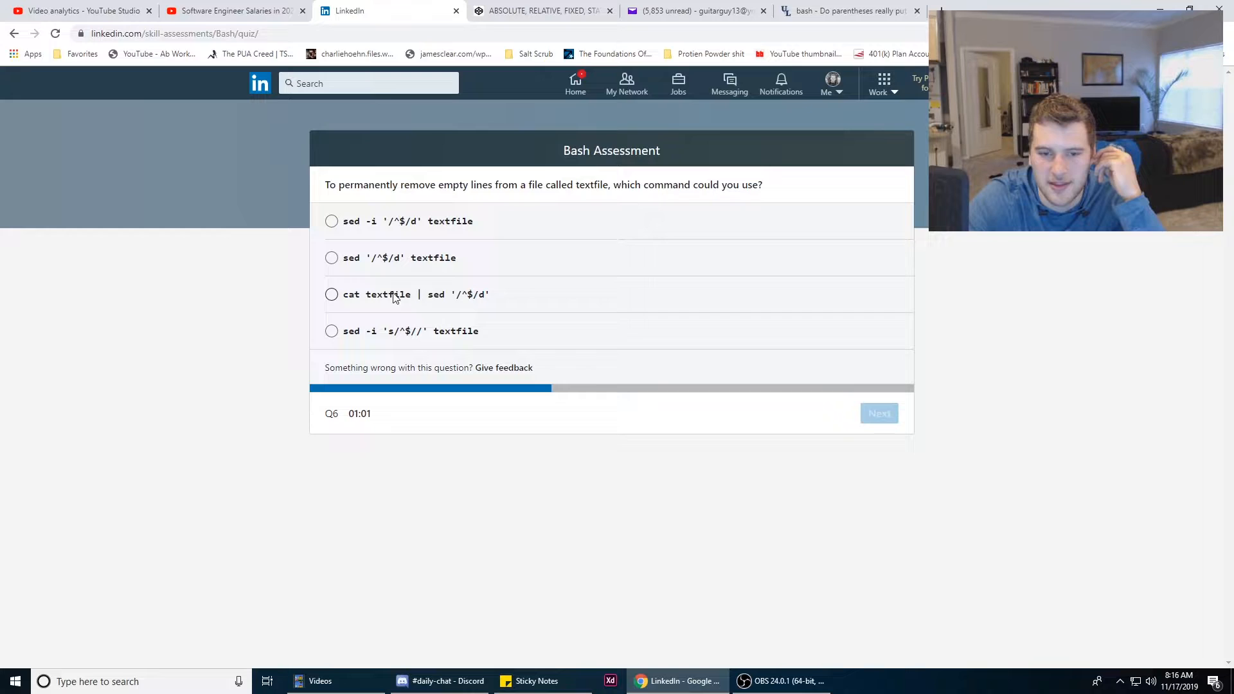
mouse_move(385, 357)
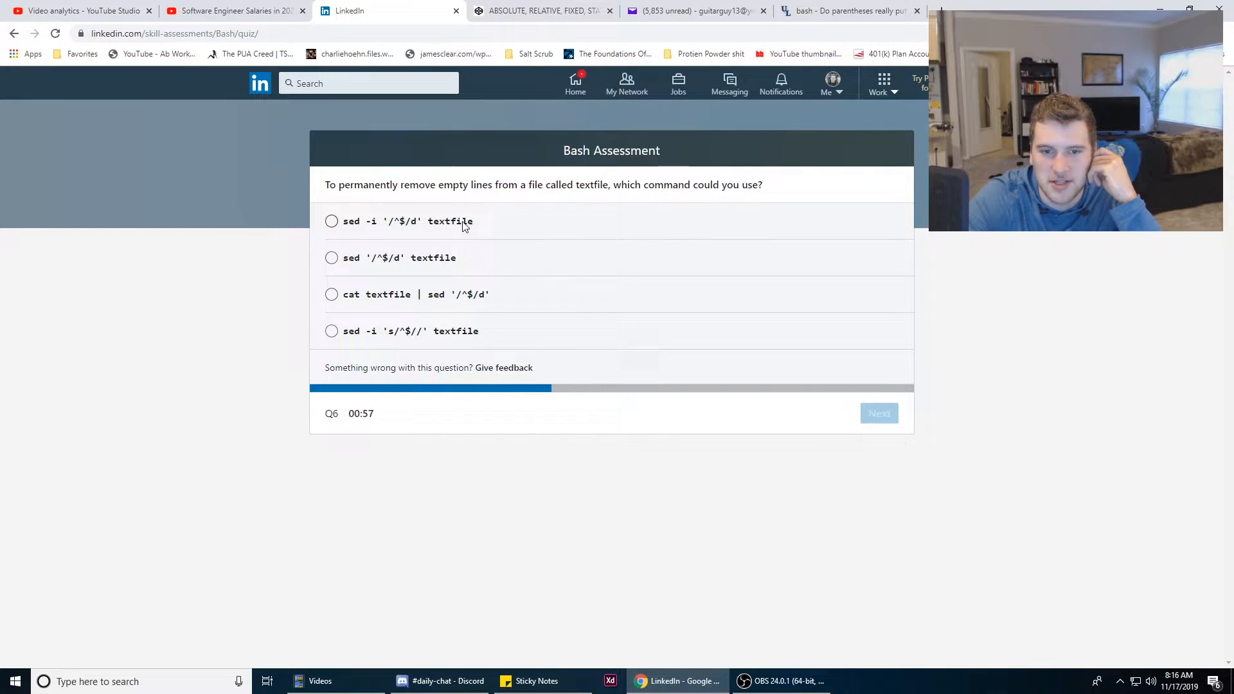
mouse_move(457, 209)
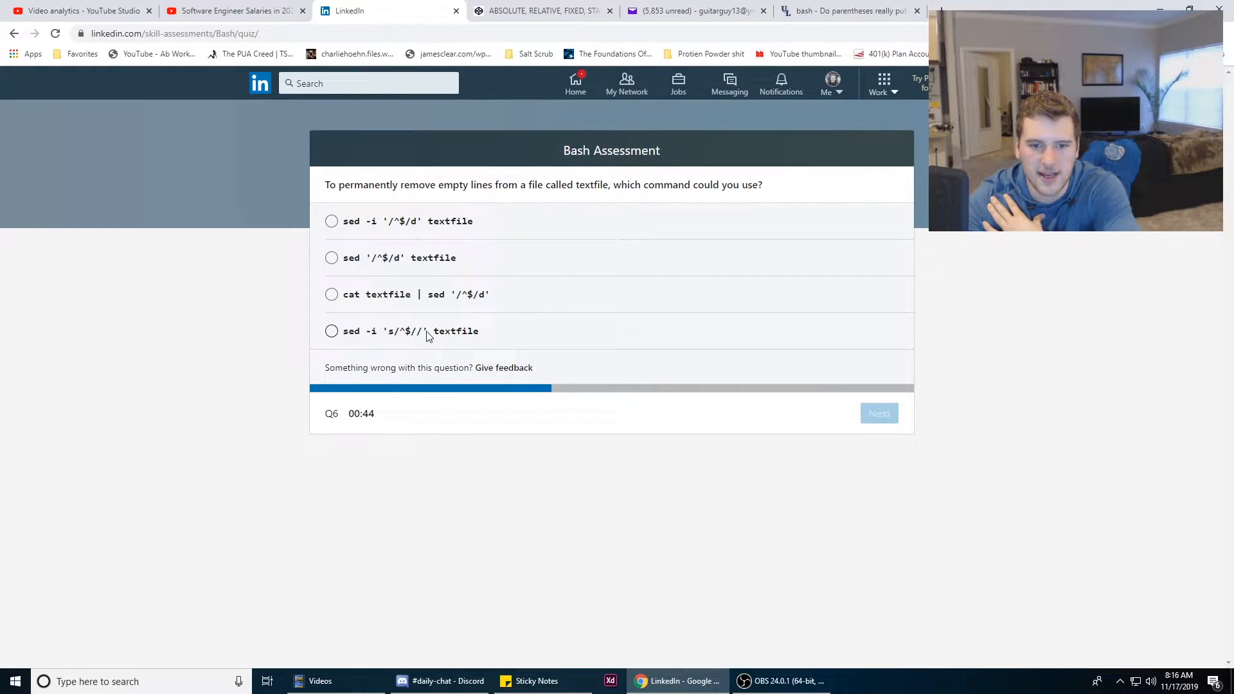
click(331, 222)
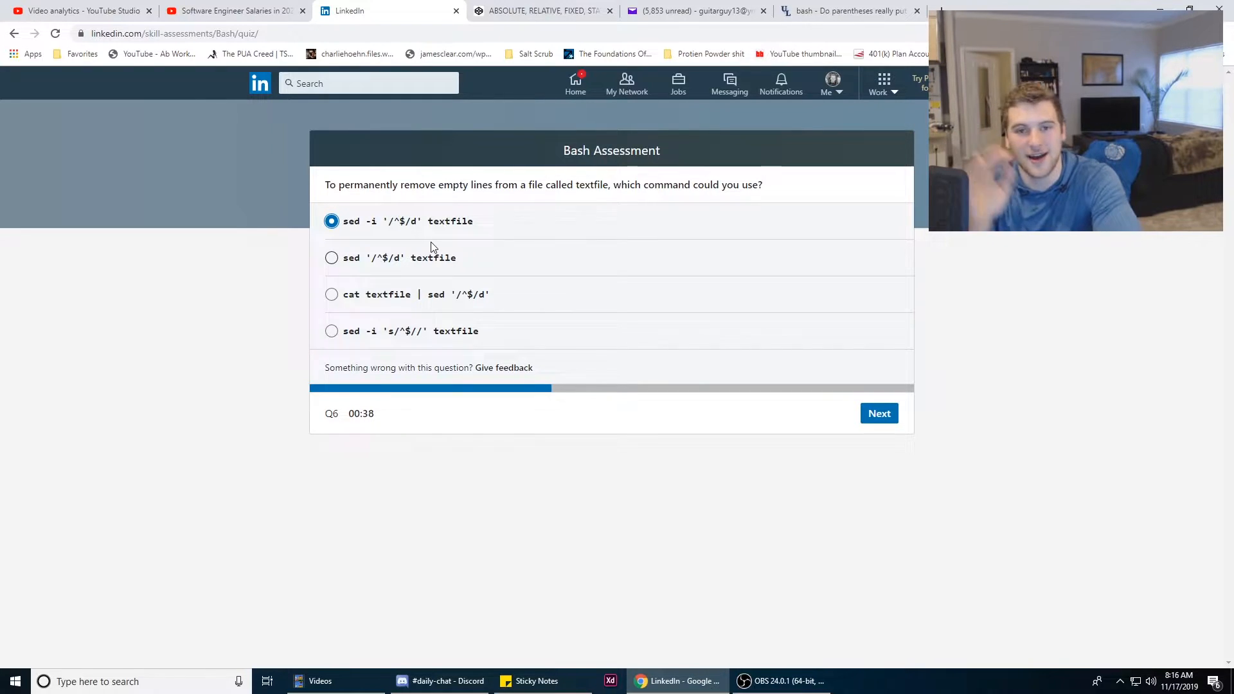
mouse_move(457, 309)
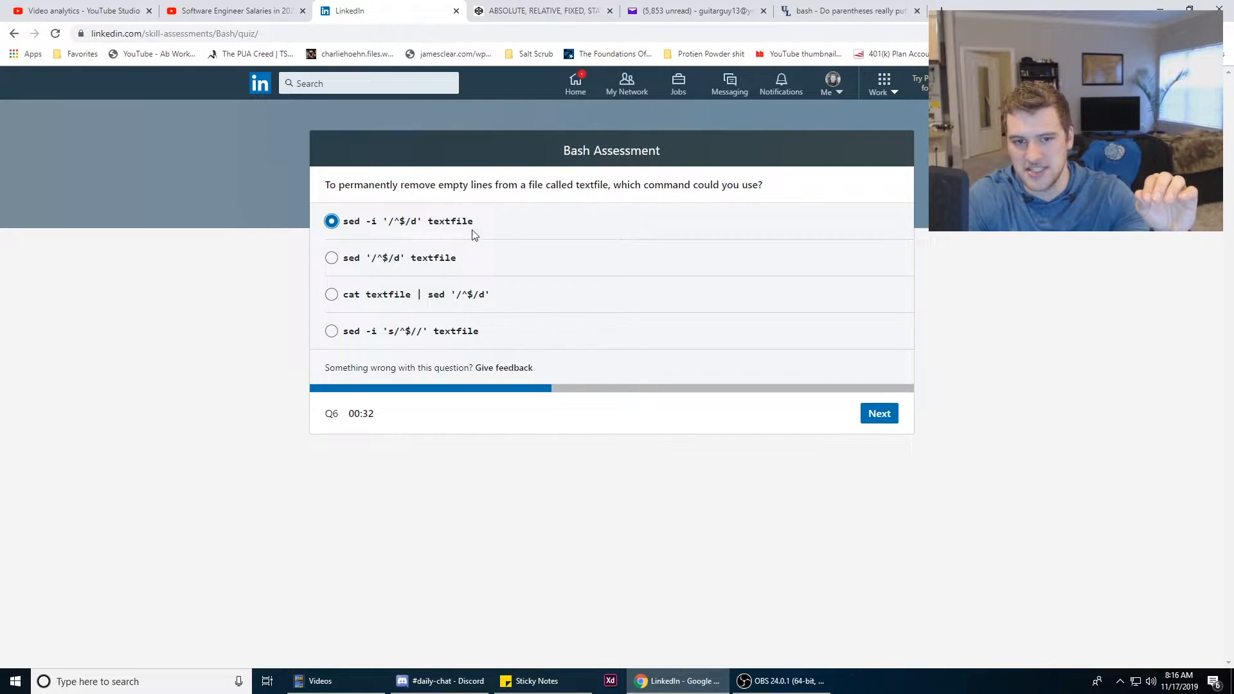
mouse_move(404, 228)
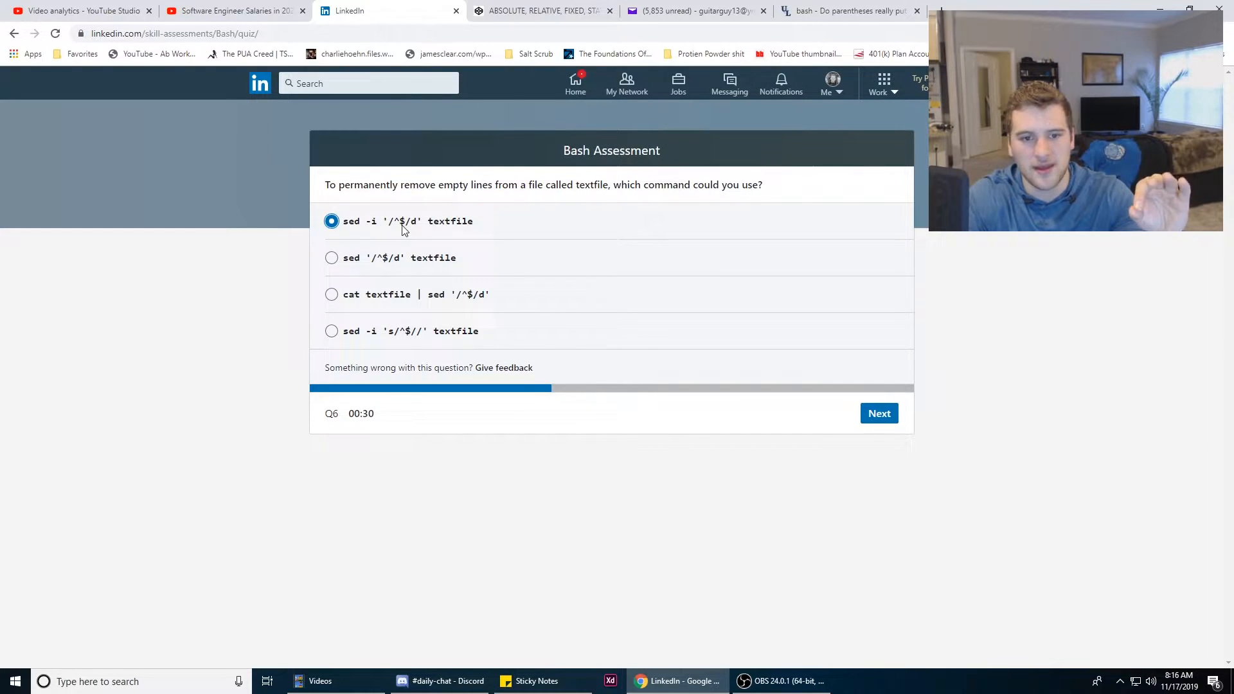
mouse_move(387, 257)
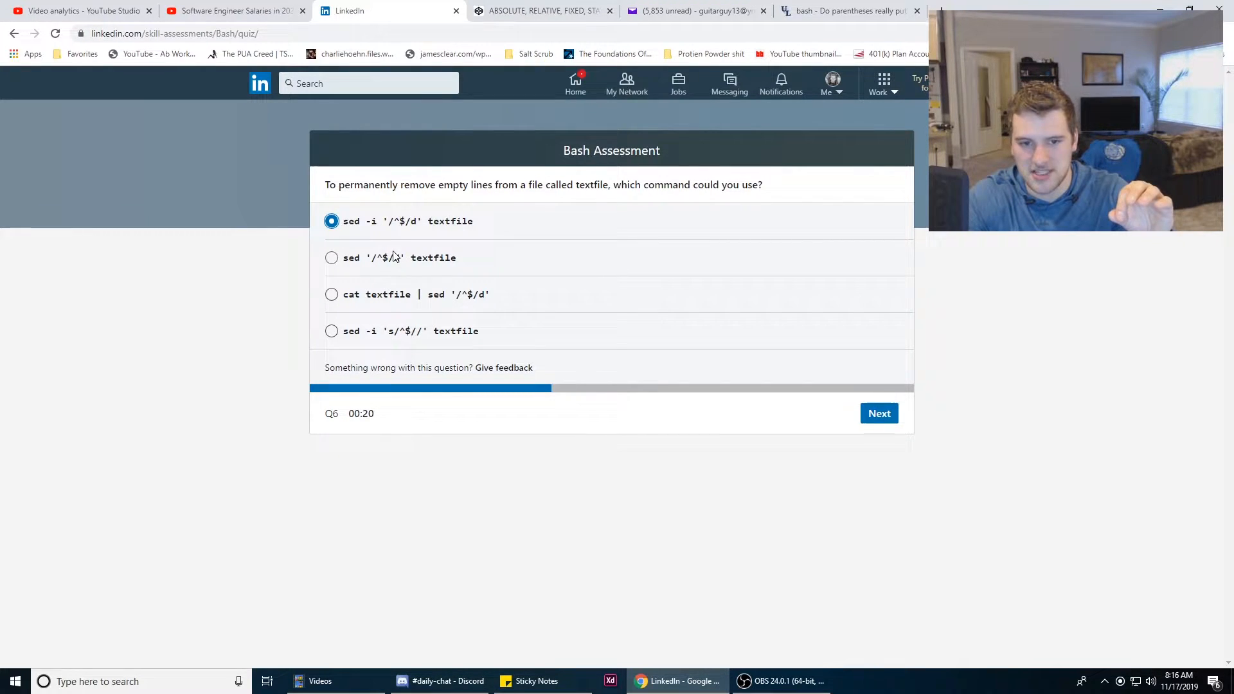
mouse_move(376, 344)
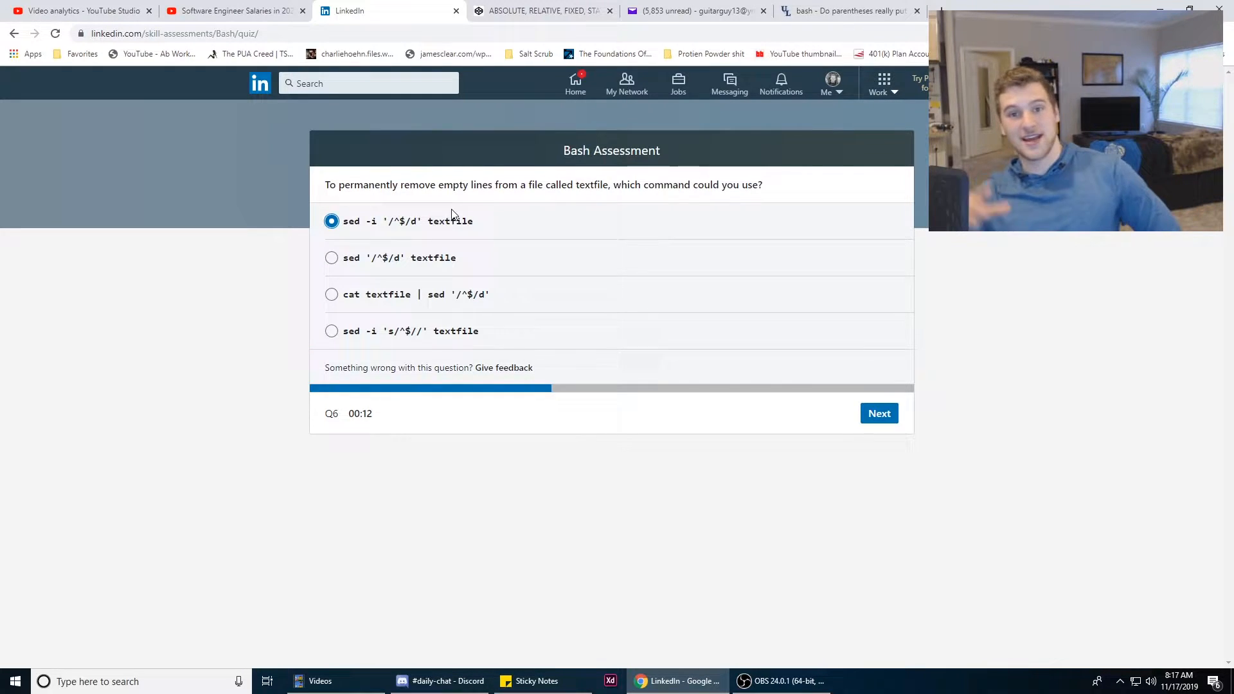
mouse_move(829, 484)
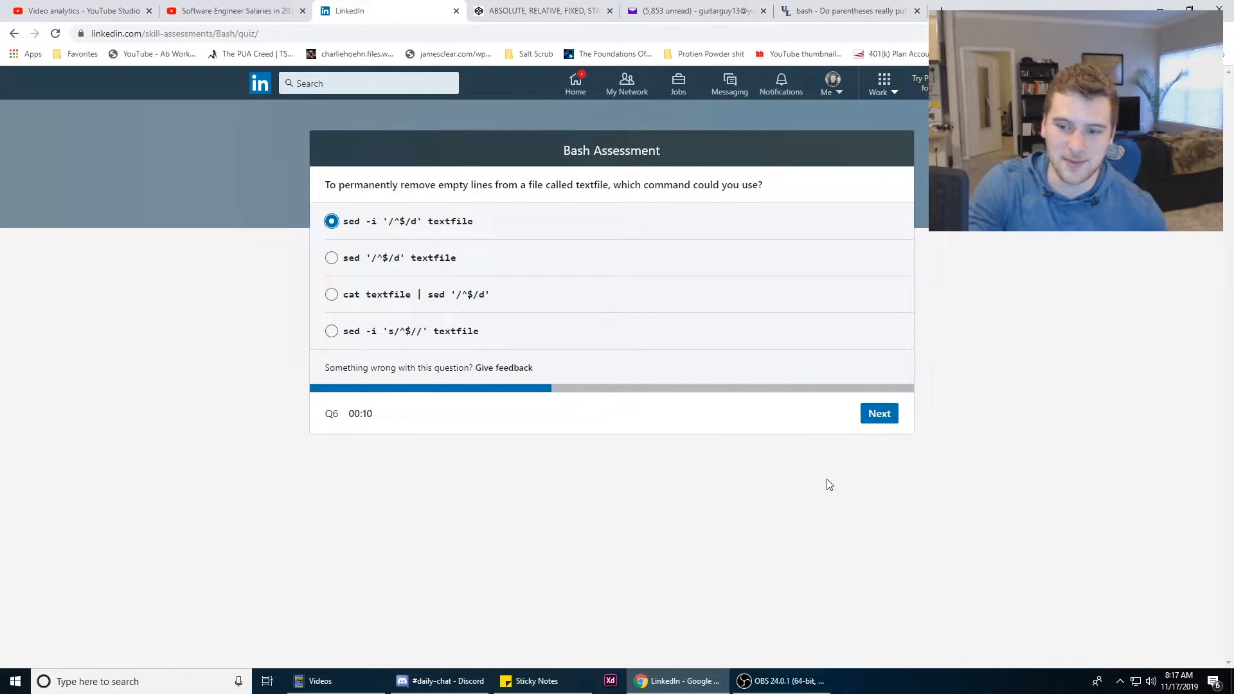
click(880, 413)
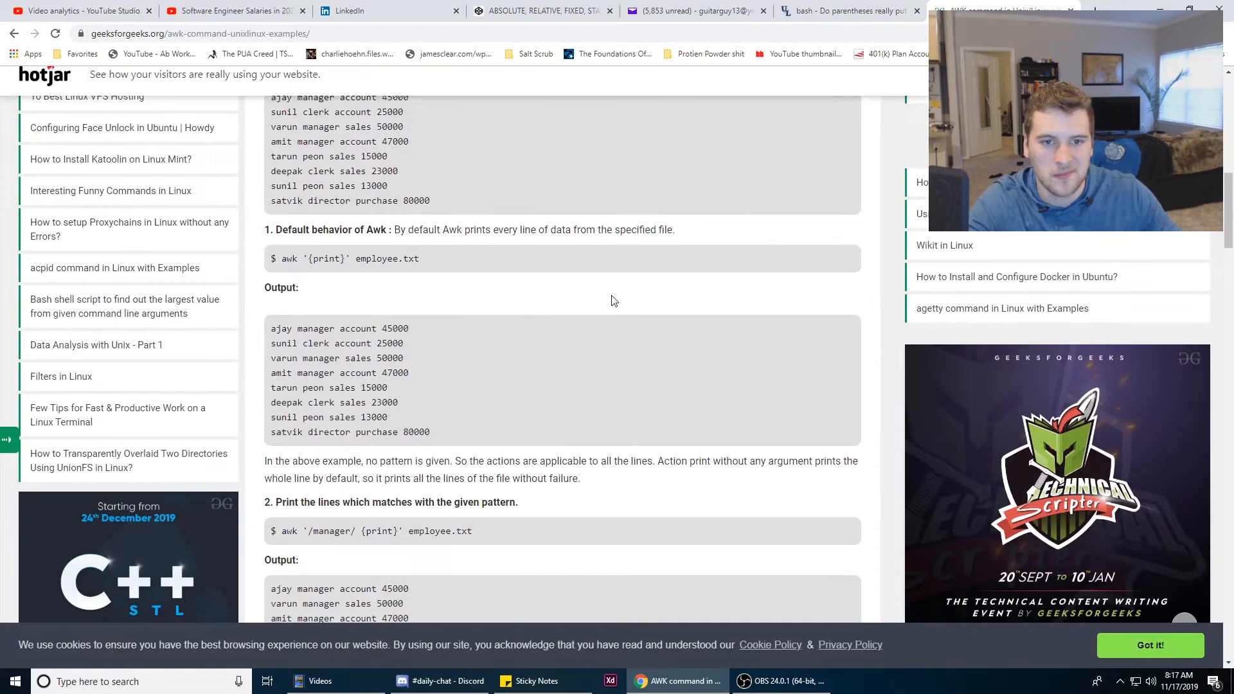
Return from GeeksforGeeks and submit 'UID, comment, and home directory' for the awk /etc/passwd question
click(355, 10)
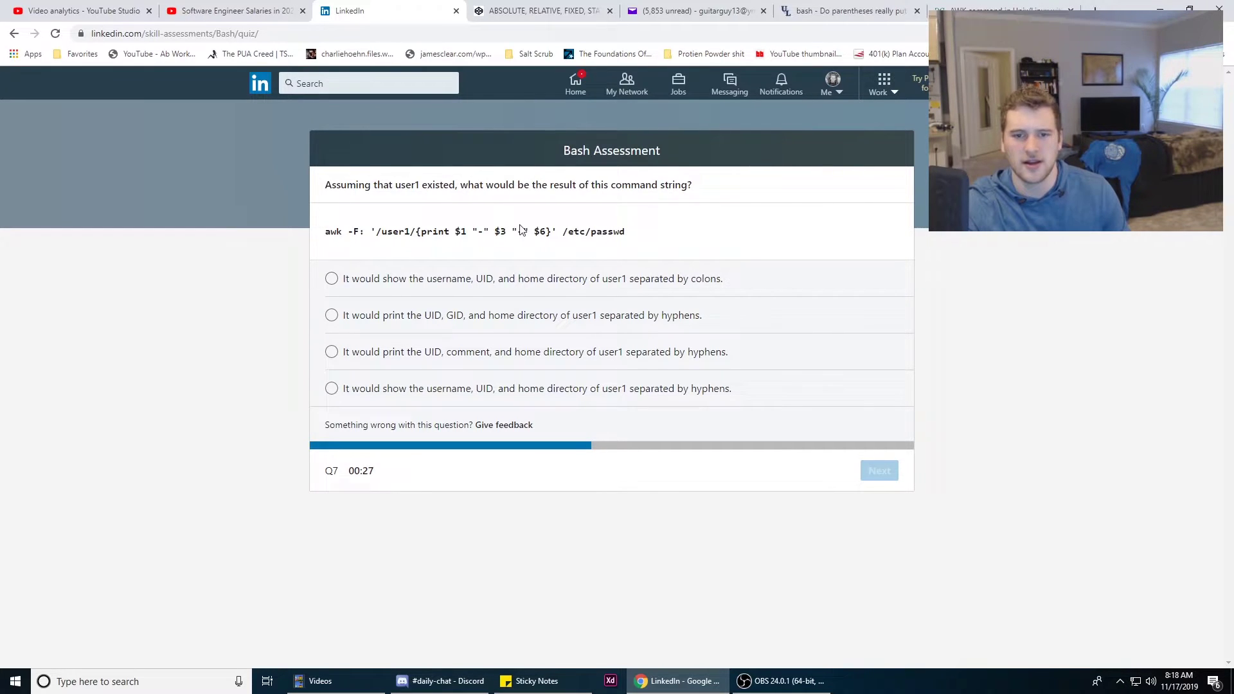
mouse_move(765, 323)
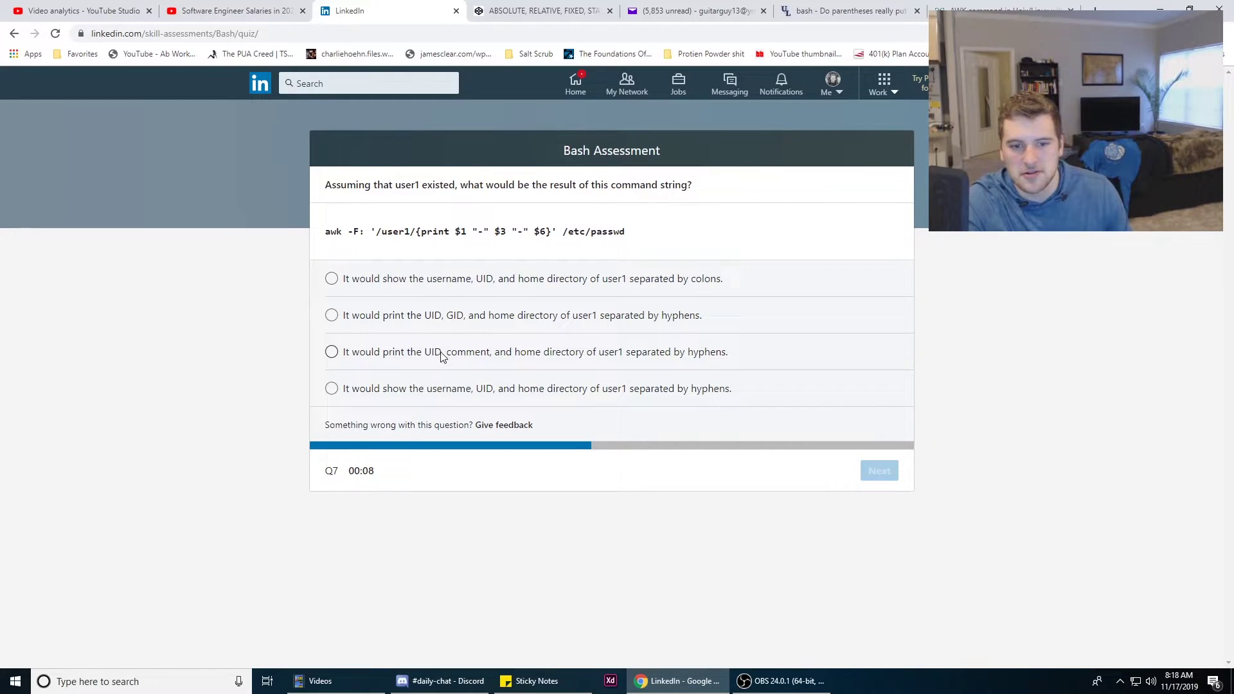
mouse_move(435, 380)
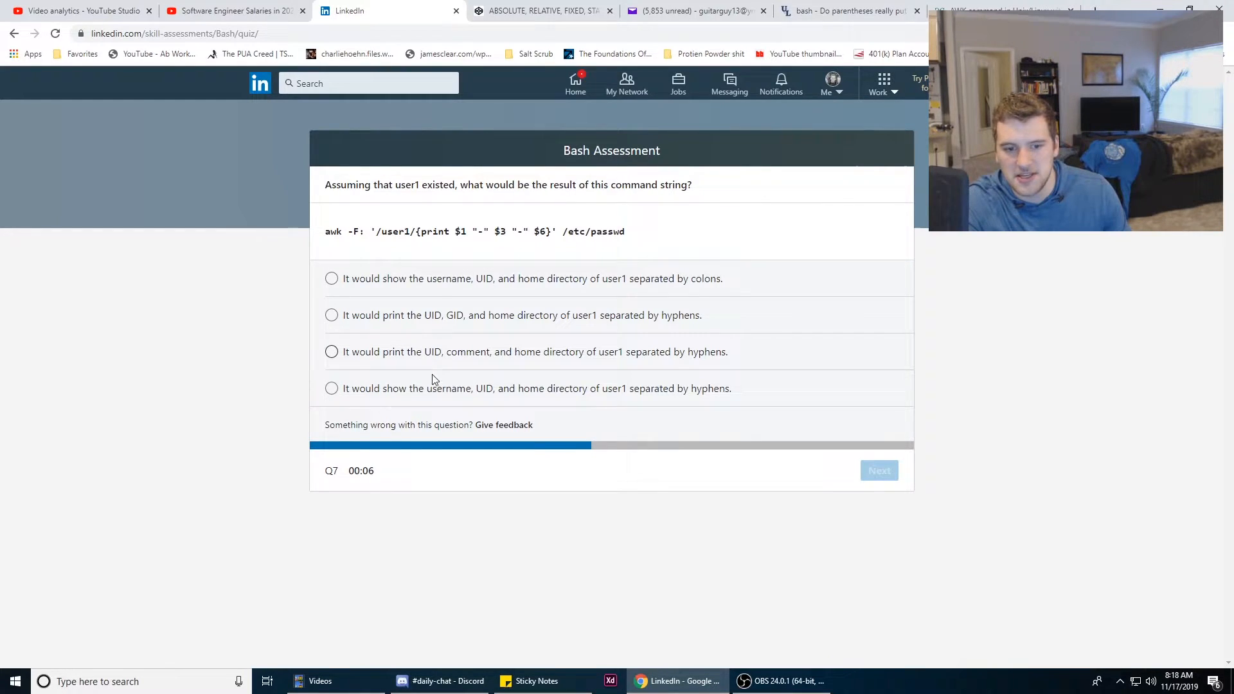
click(331, 352)
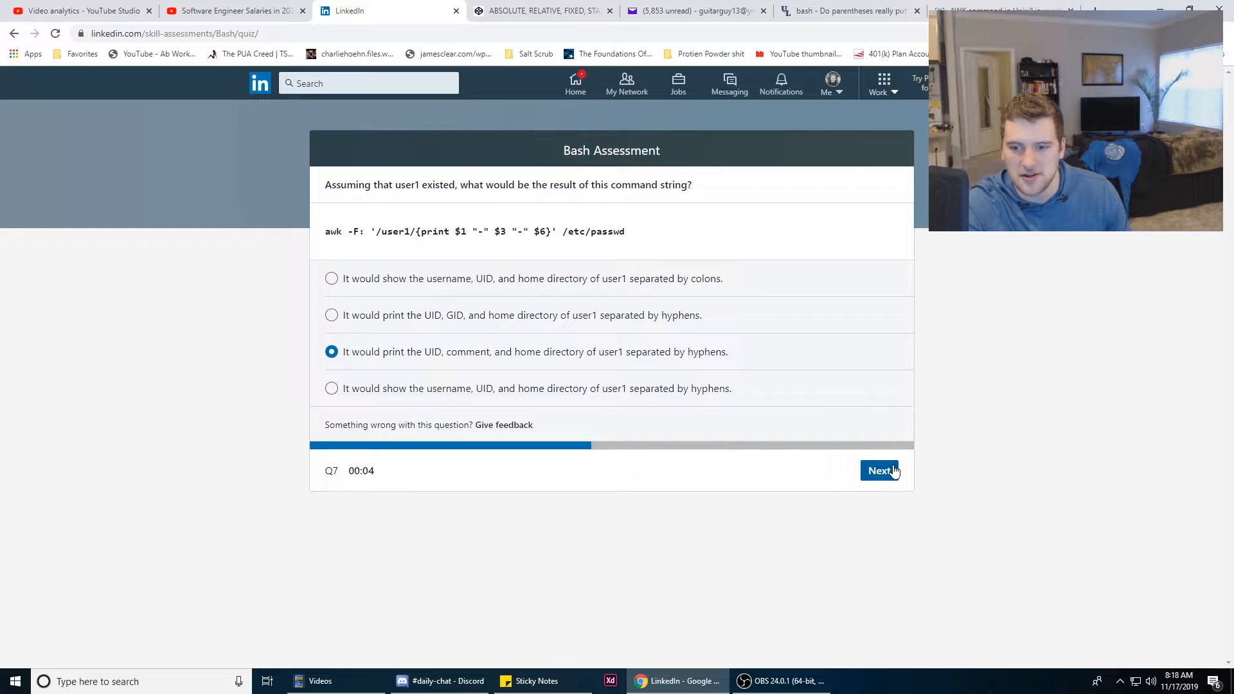
click(879, 470)
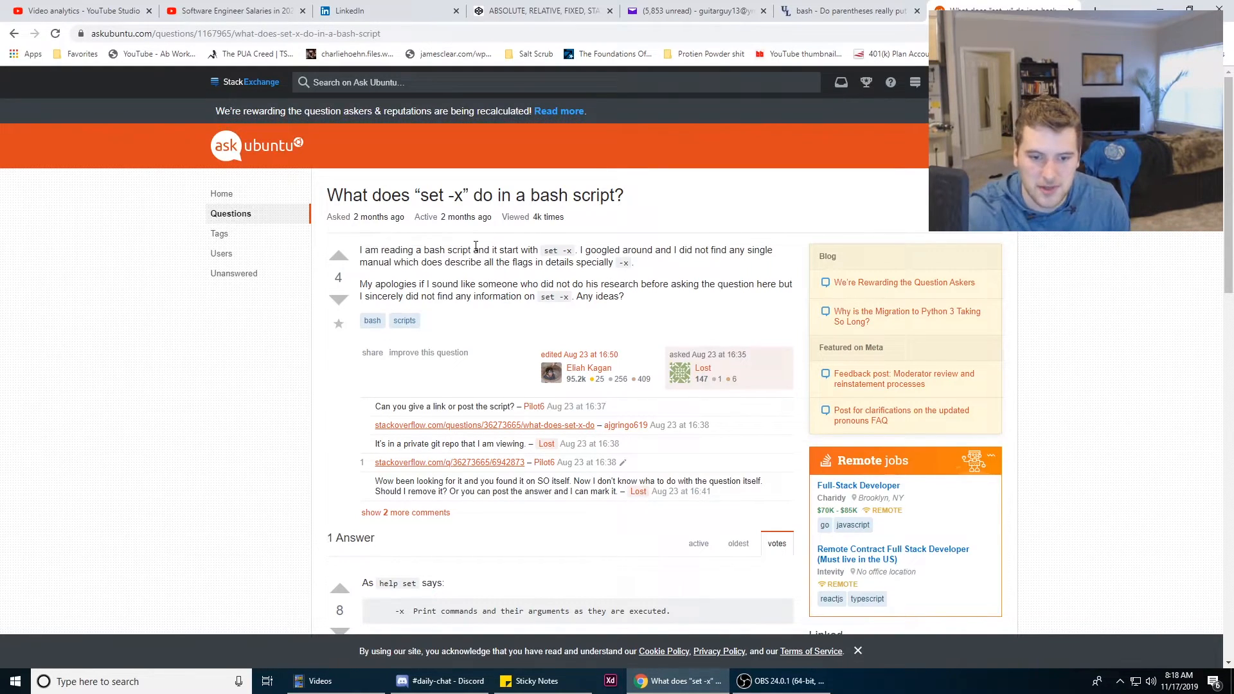
Read the Ask Ubuntu set -x answer, then pick the conditional non-zero exit option for question 8
scroll(down, 3)
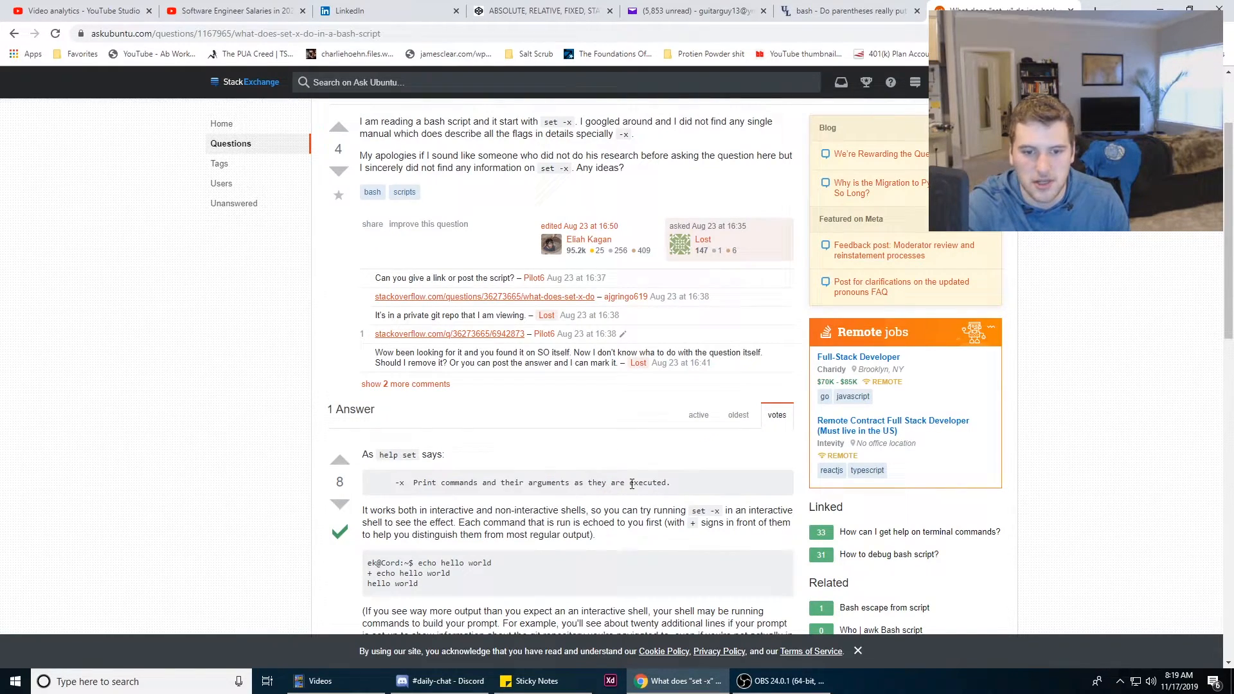
click(354, 11)
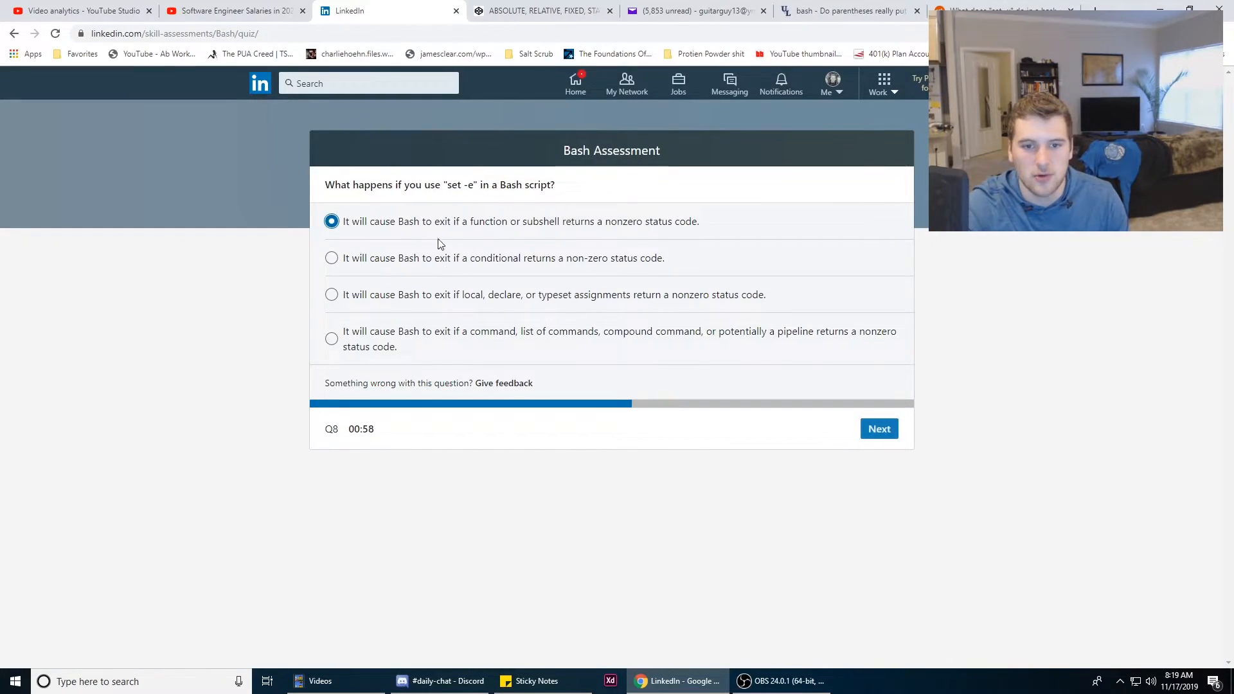
click(331, 258)
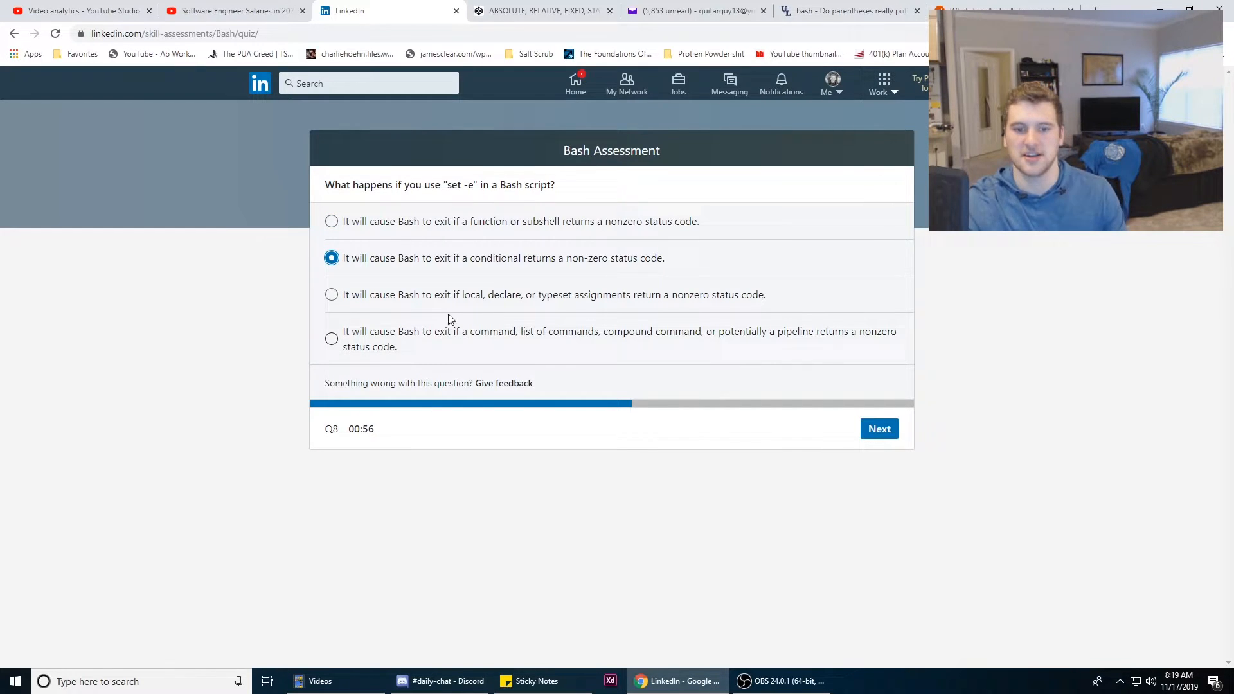
mouse_move(552, 213)
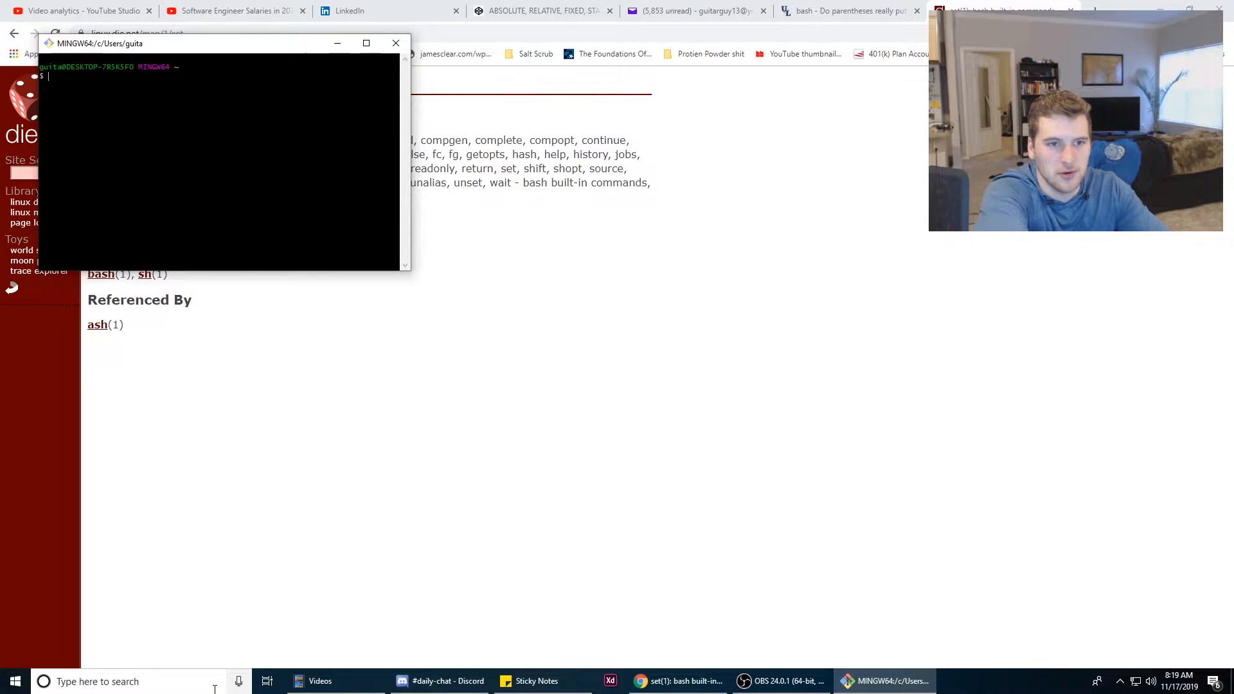
Try 'man set' in Git Bash, then go back to the assessment tab
text(man)
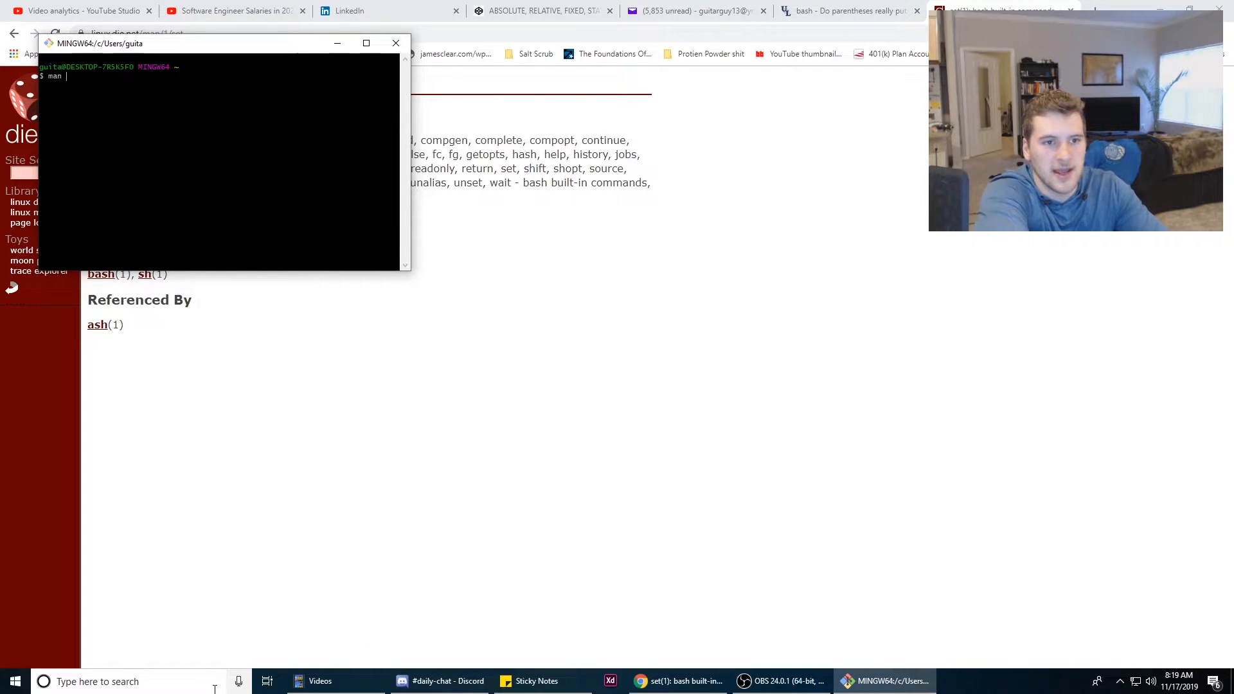
text(set)
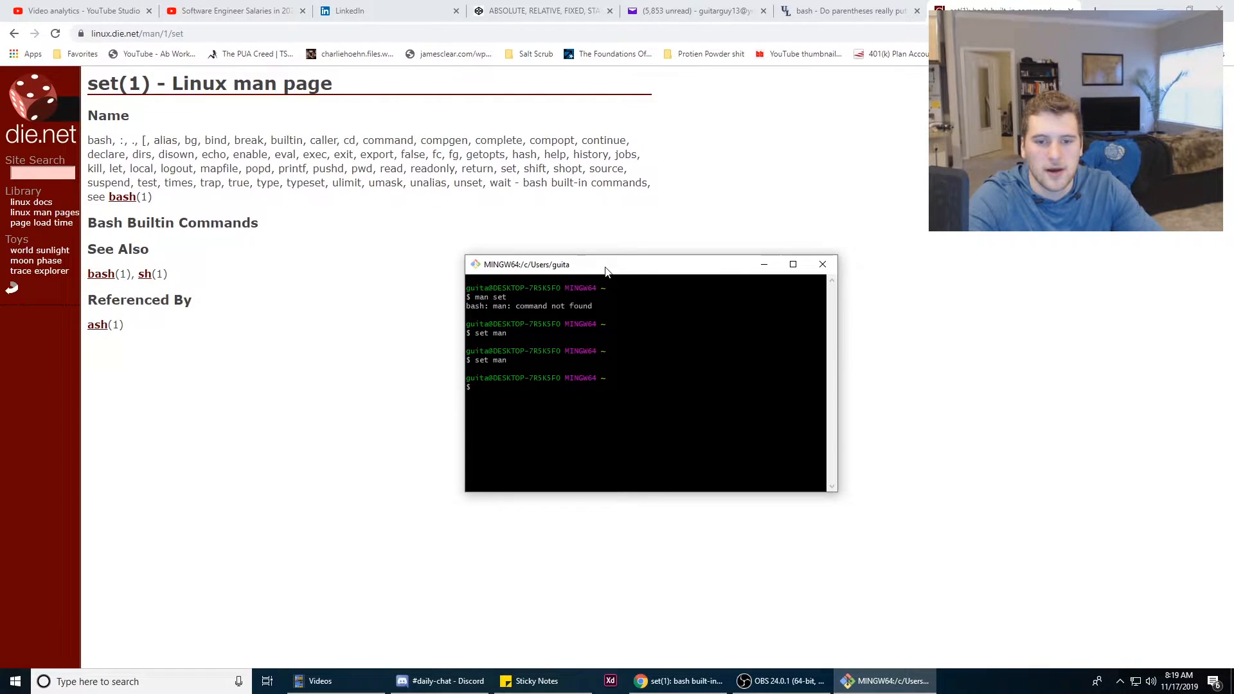
click(369, 11)
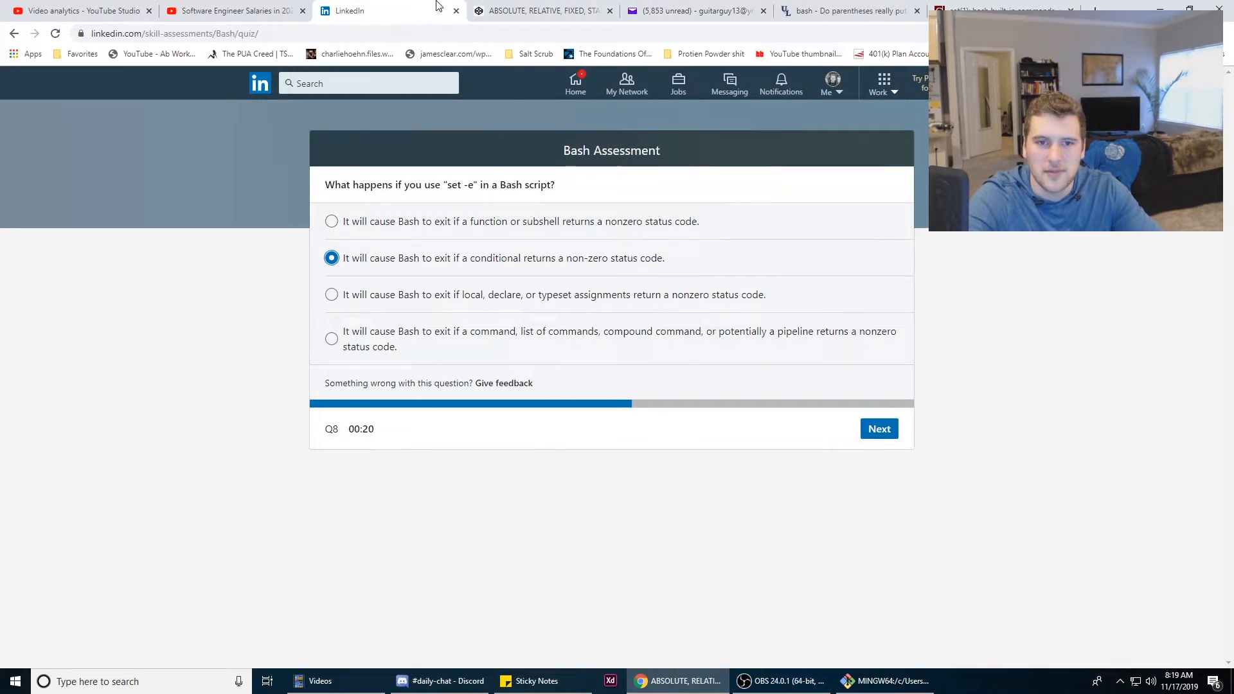
Change question 8's answer to local, declare, or typeset assignments and submit it
click(898, 681)
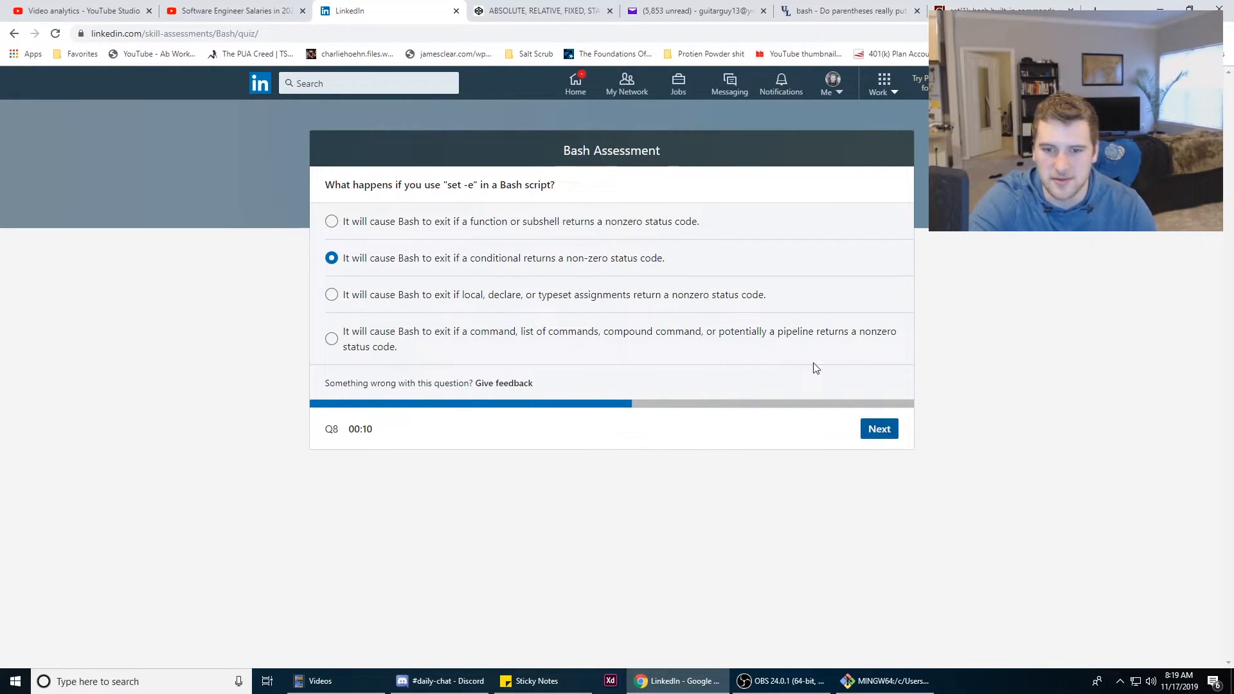
click(331, 295)
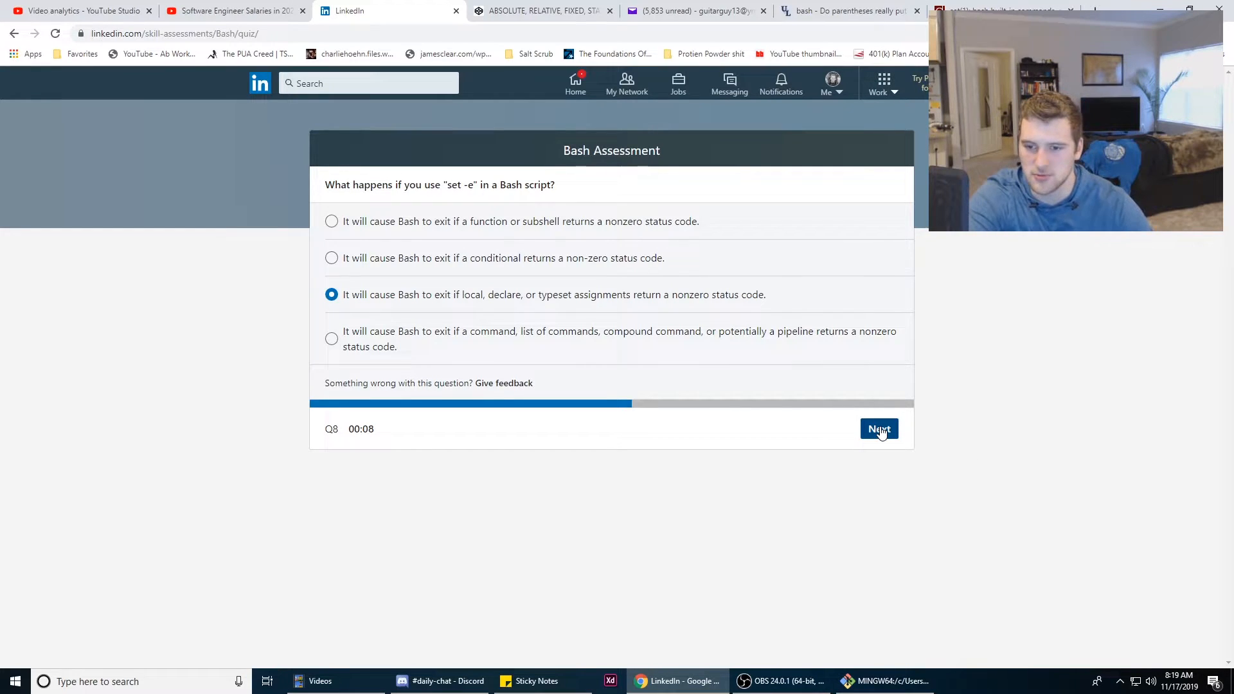
click(878, 429)
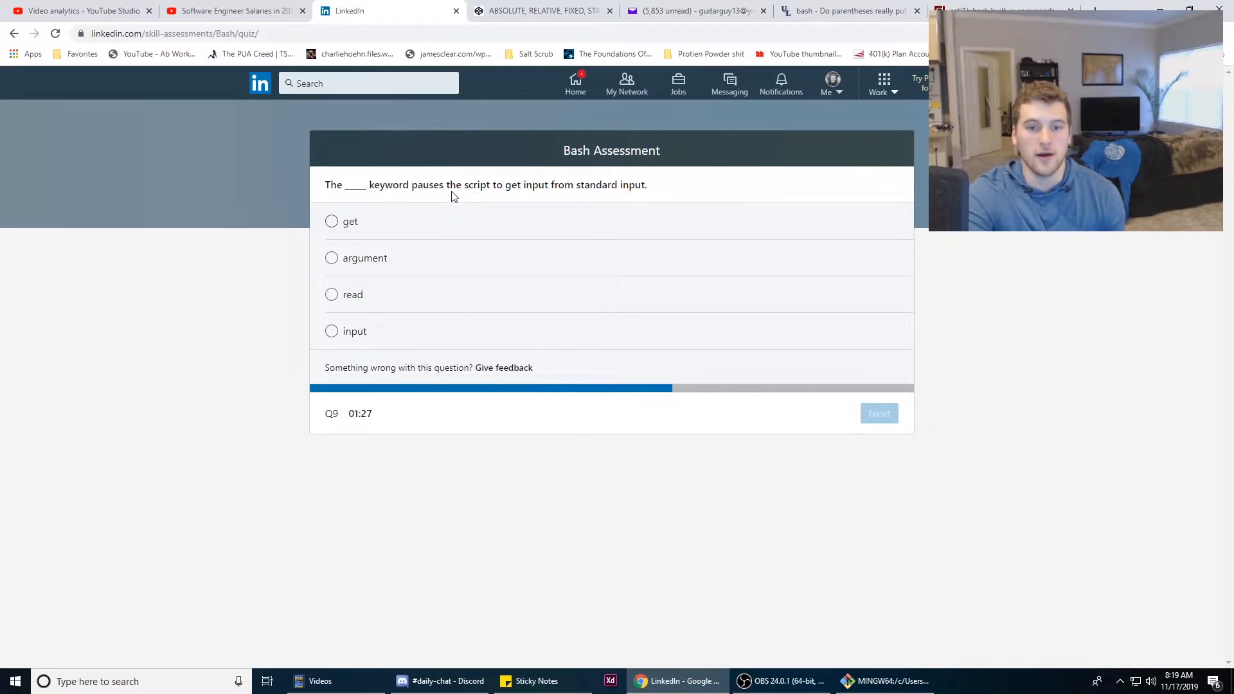
mouse_move(615, 210)
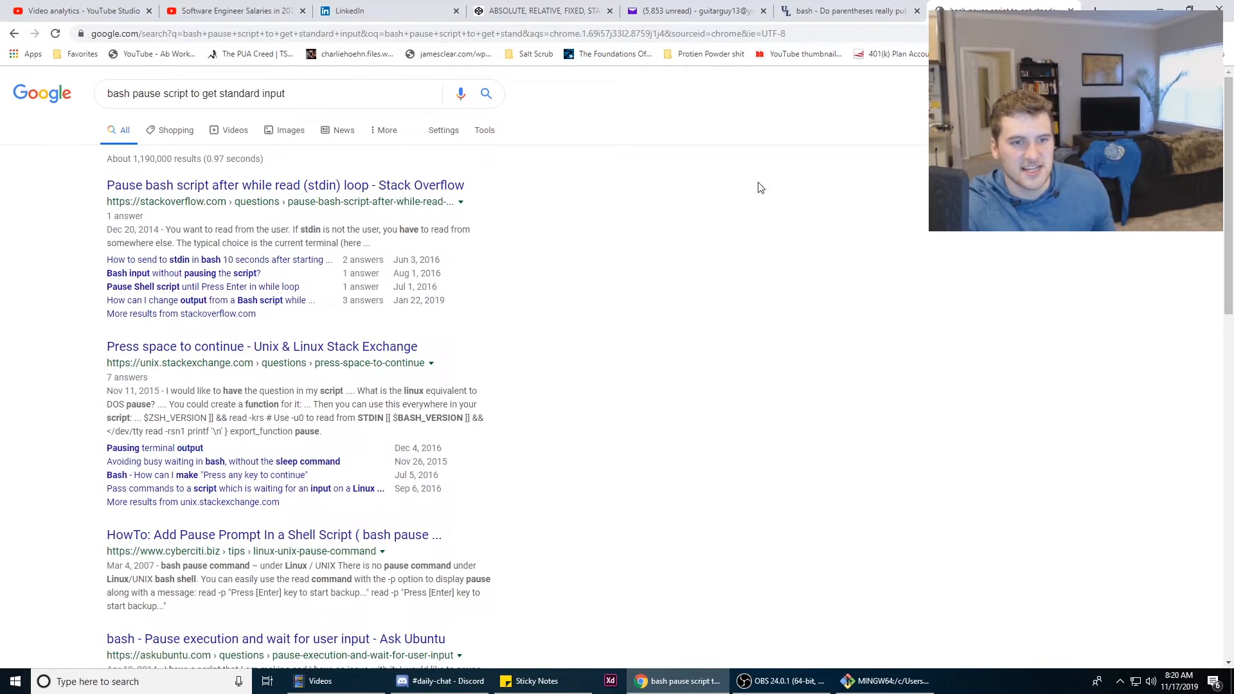
Check the Stack Overflow answer on pausing for input, then submit 'read' for question 9
click(276, 185)
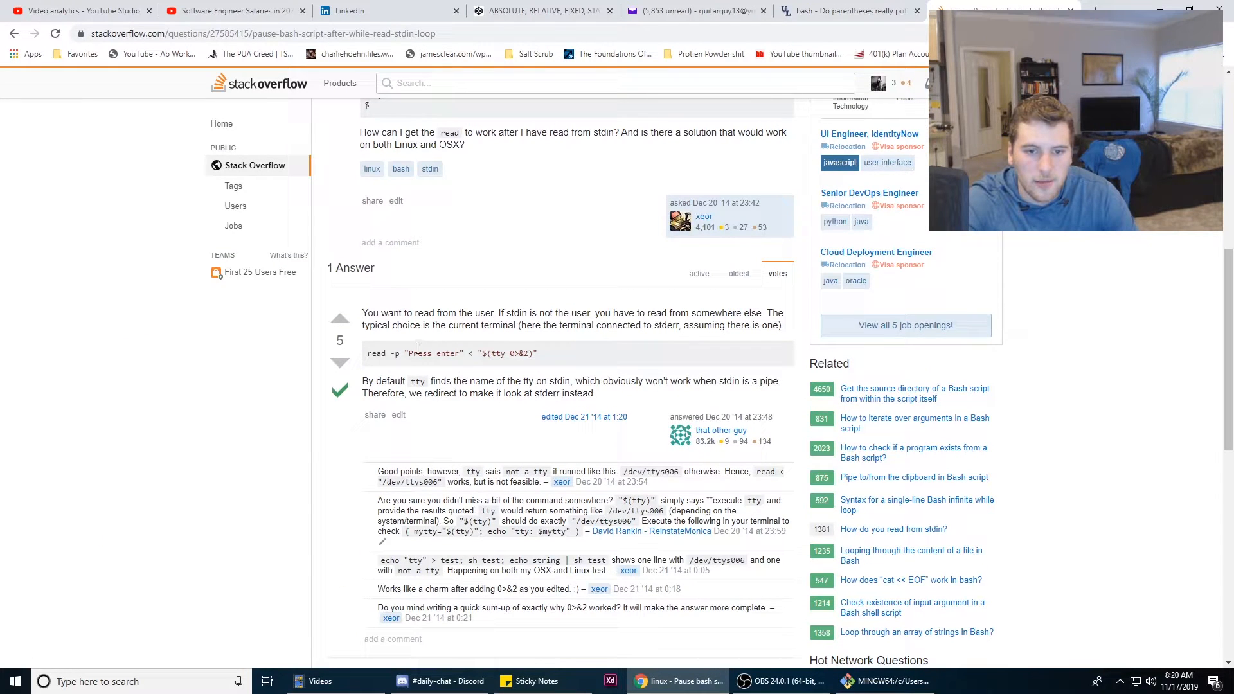
click(539, 11)
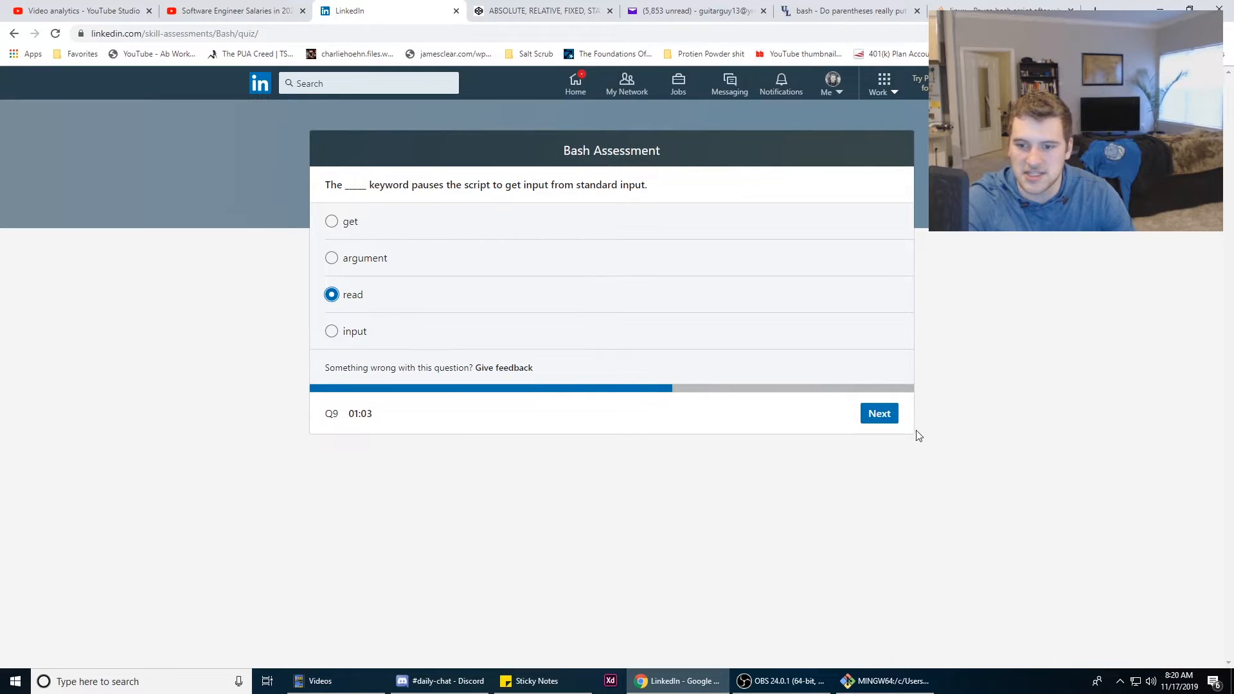
click(879, 413)
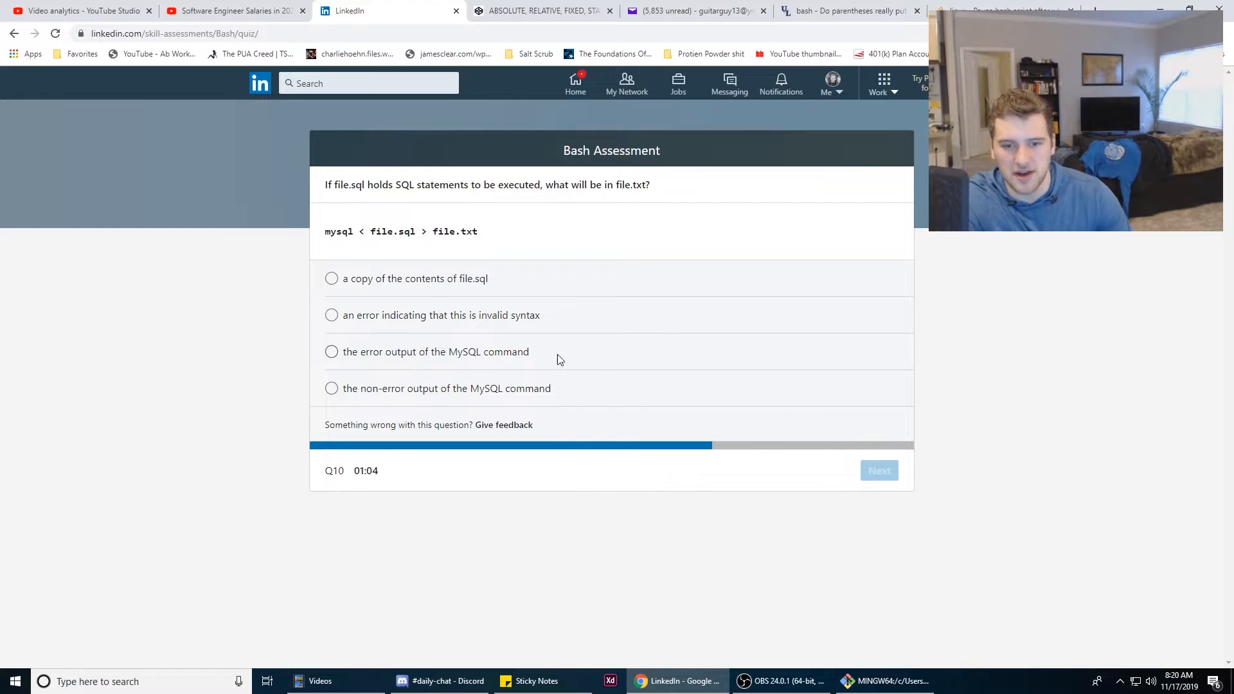
Answer Q10 with the MySQL command's error output and Q11 with user-owner privileges
click(331, 352)
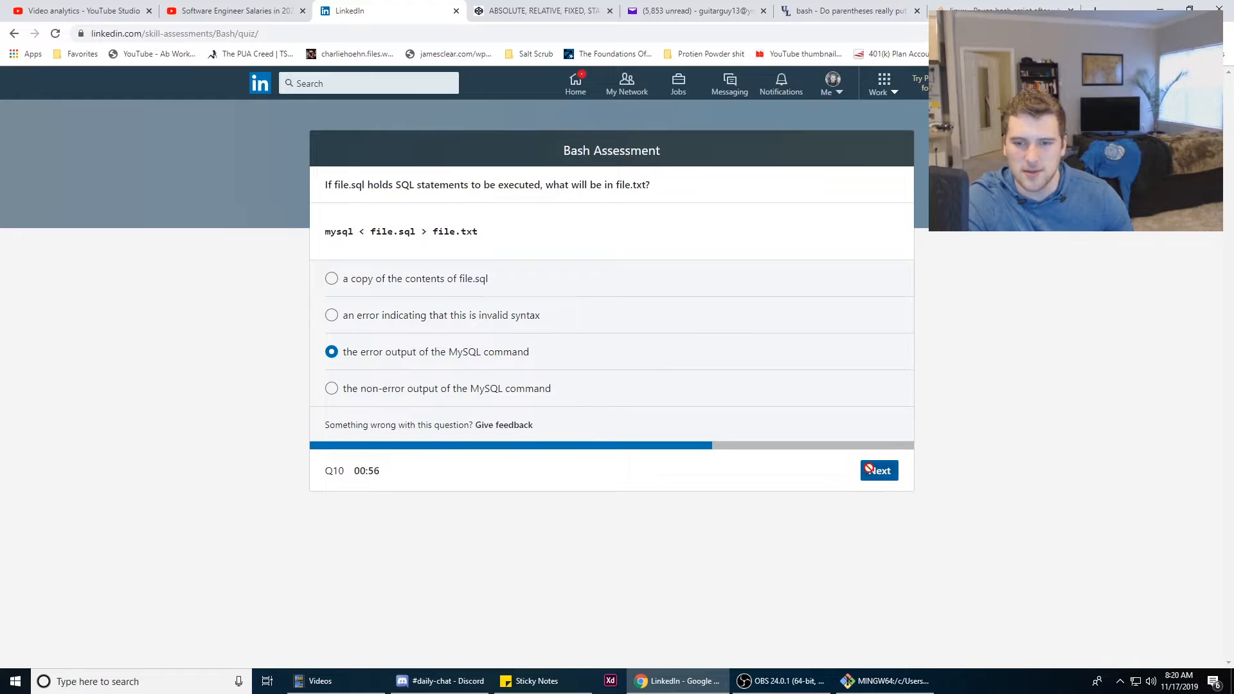
click(880, 471)
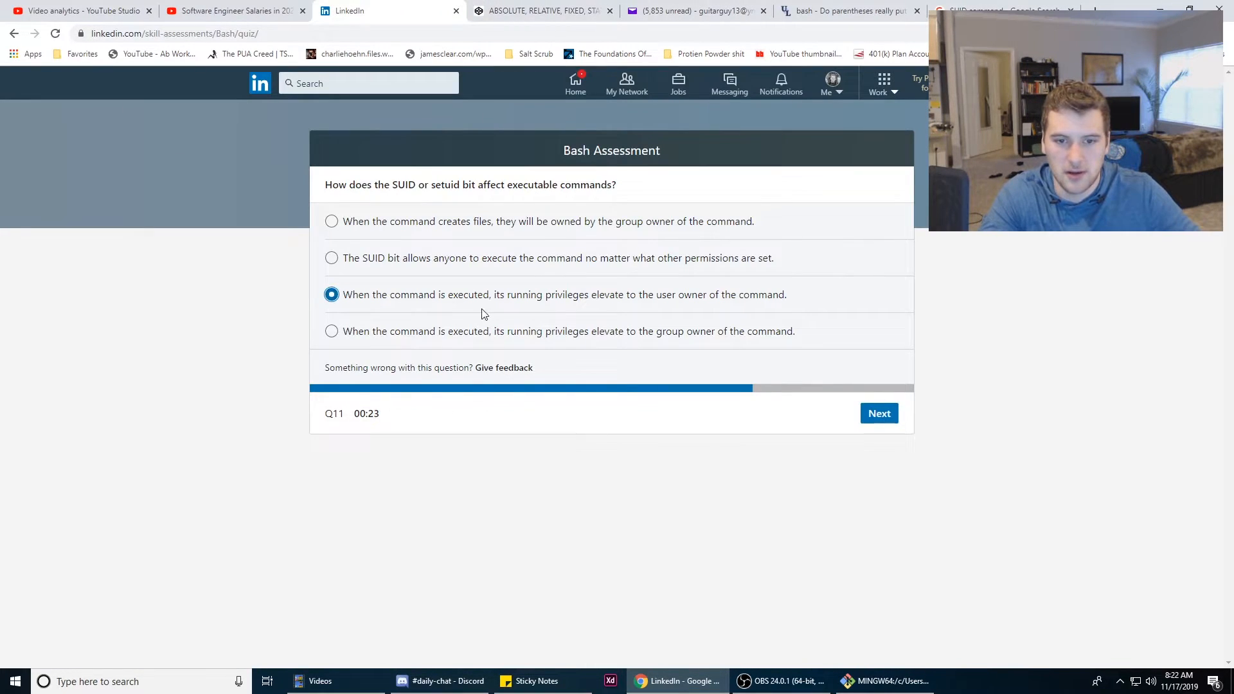
click(879, 413)
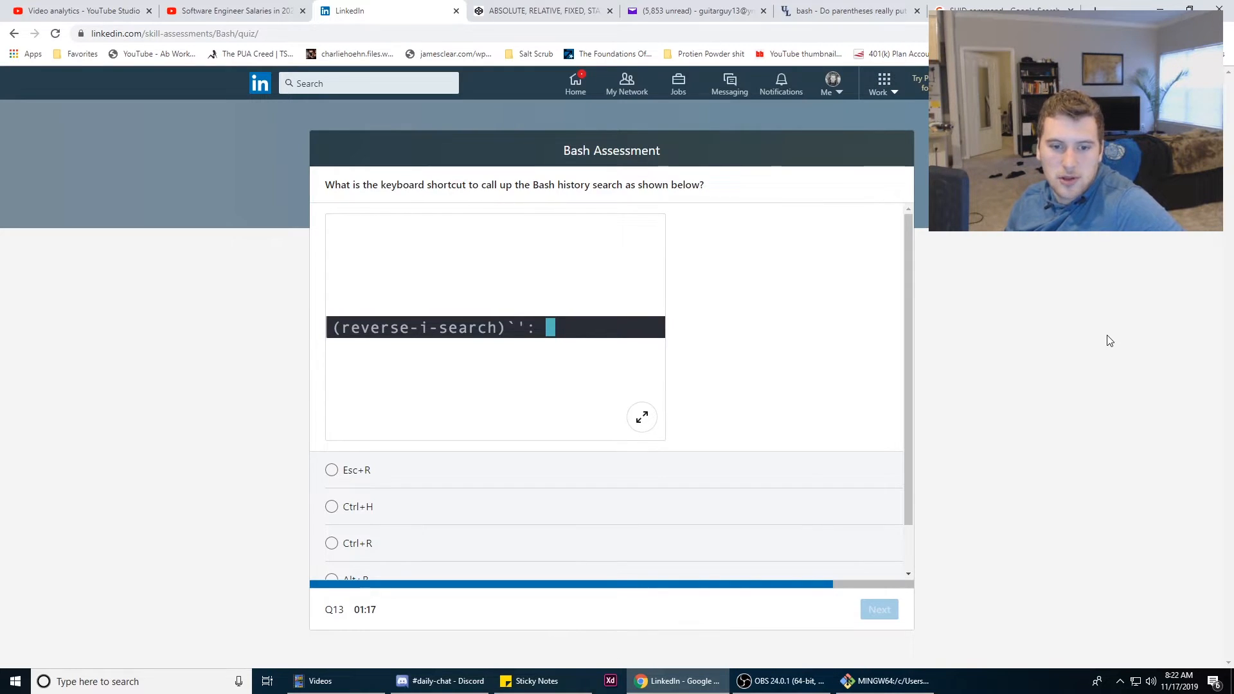
Confirm from the Google results and How-To Geek article that Ctrl+R searches bash history
scroll(down, 3)
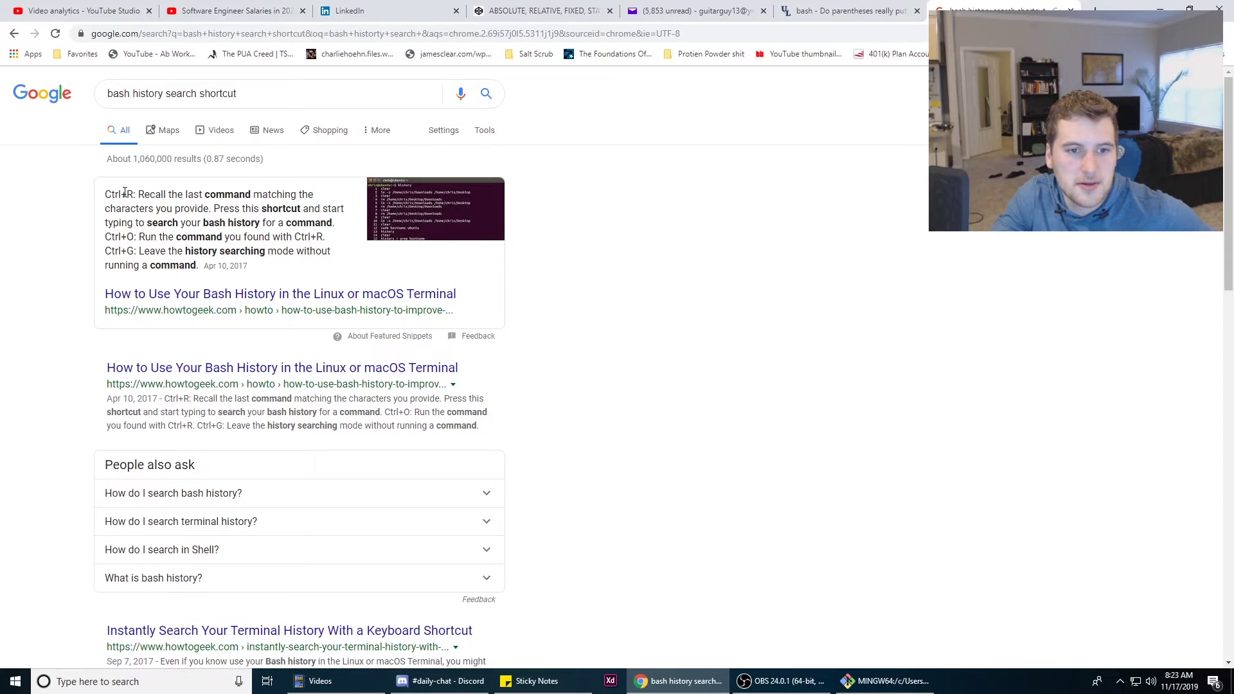
drag(143, 194, 256, 208)
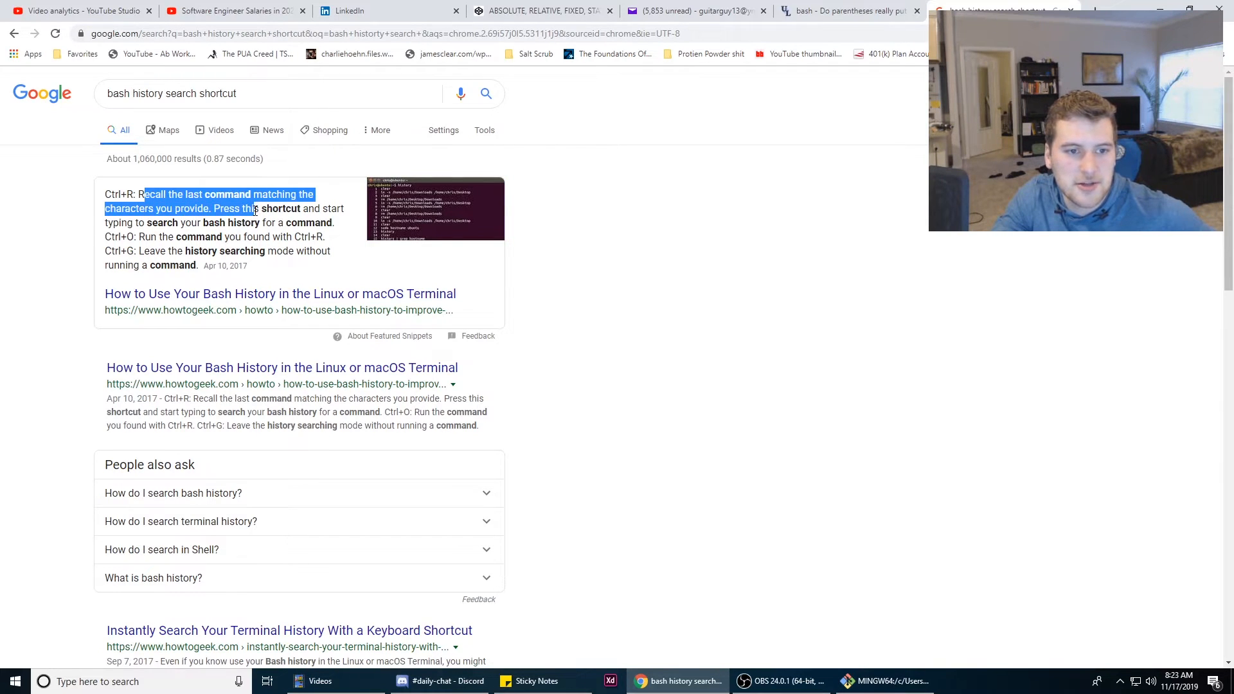
click(280, 293)
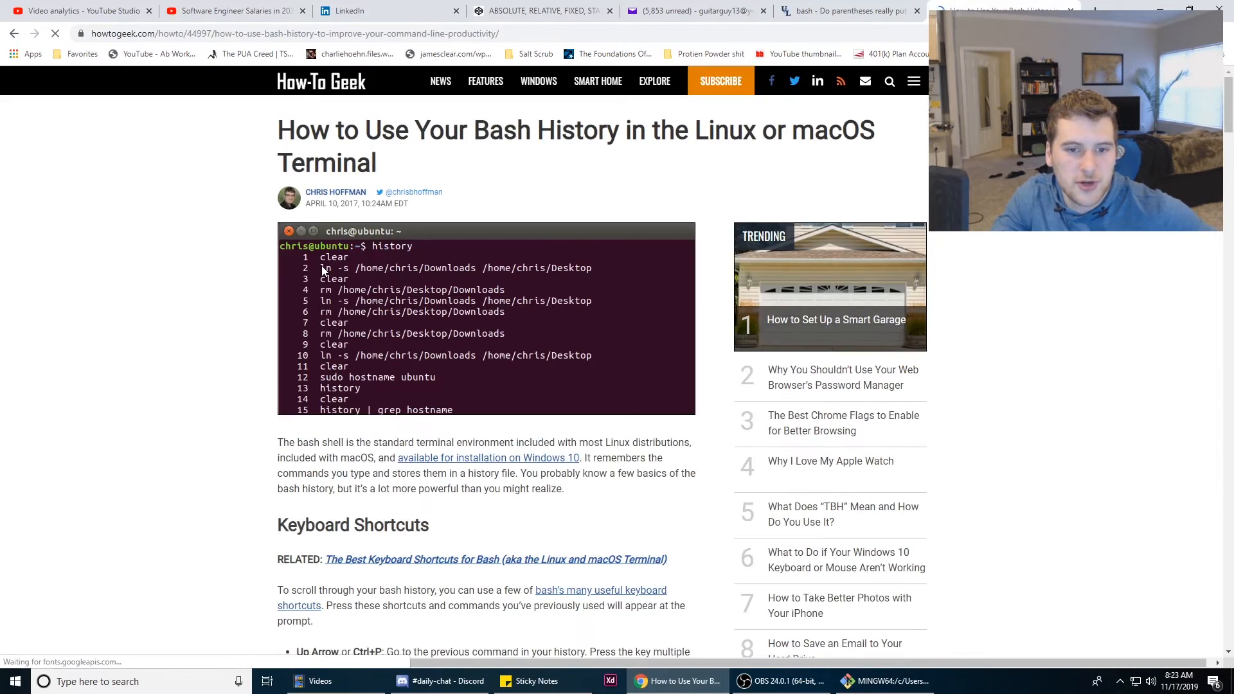
click(351, 11)
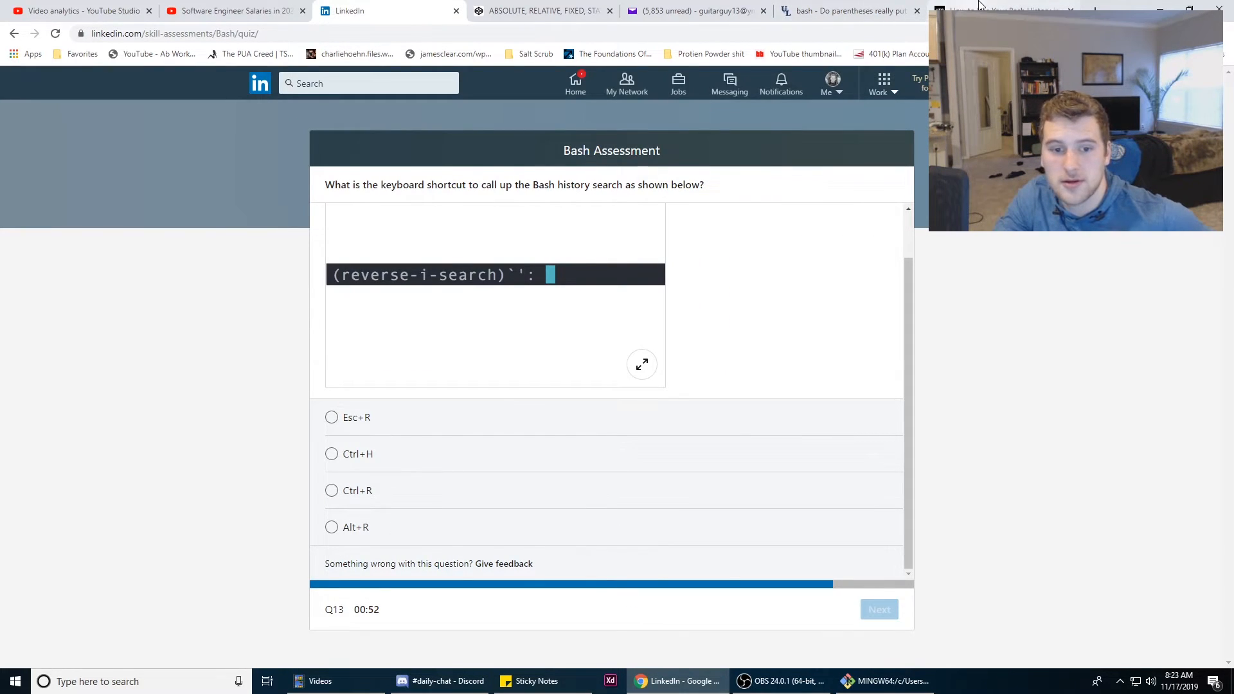
Select Ctrl+R for question 13 and try a reverse history search in Git Bash
click(331, 490)
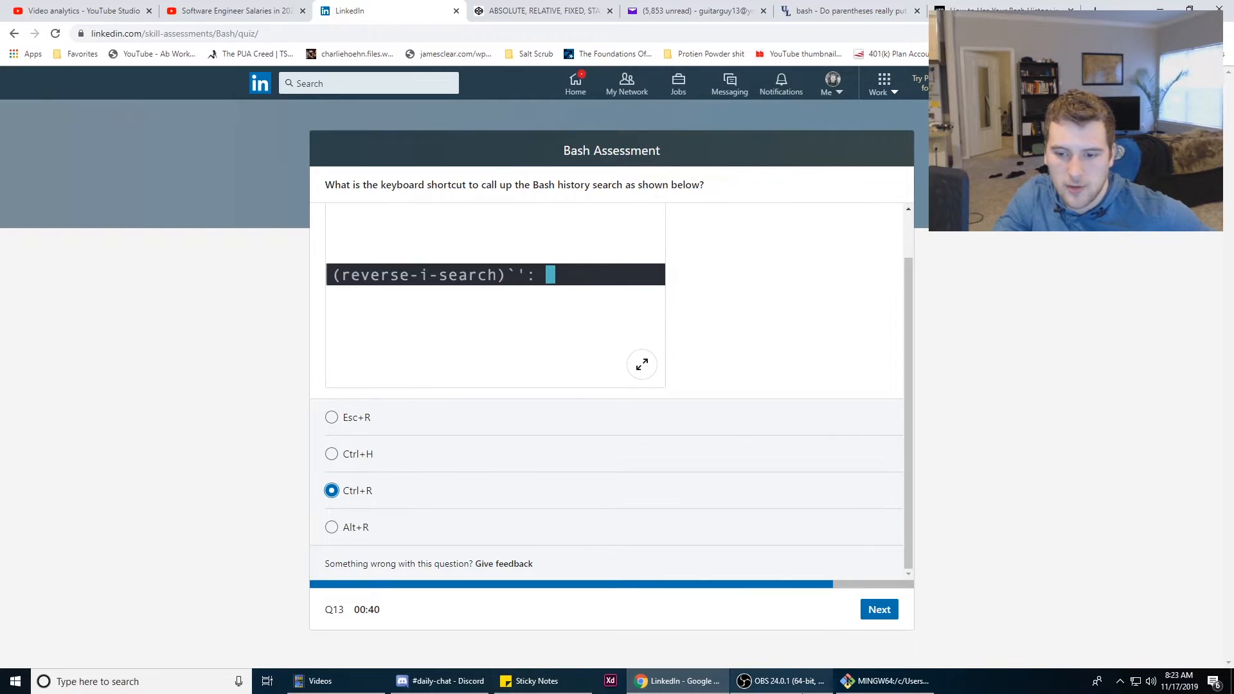
click(887, 681)
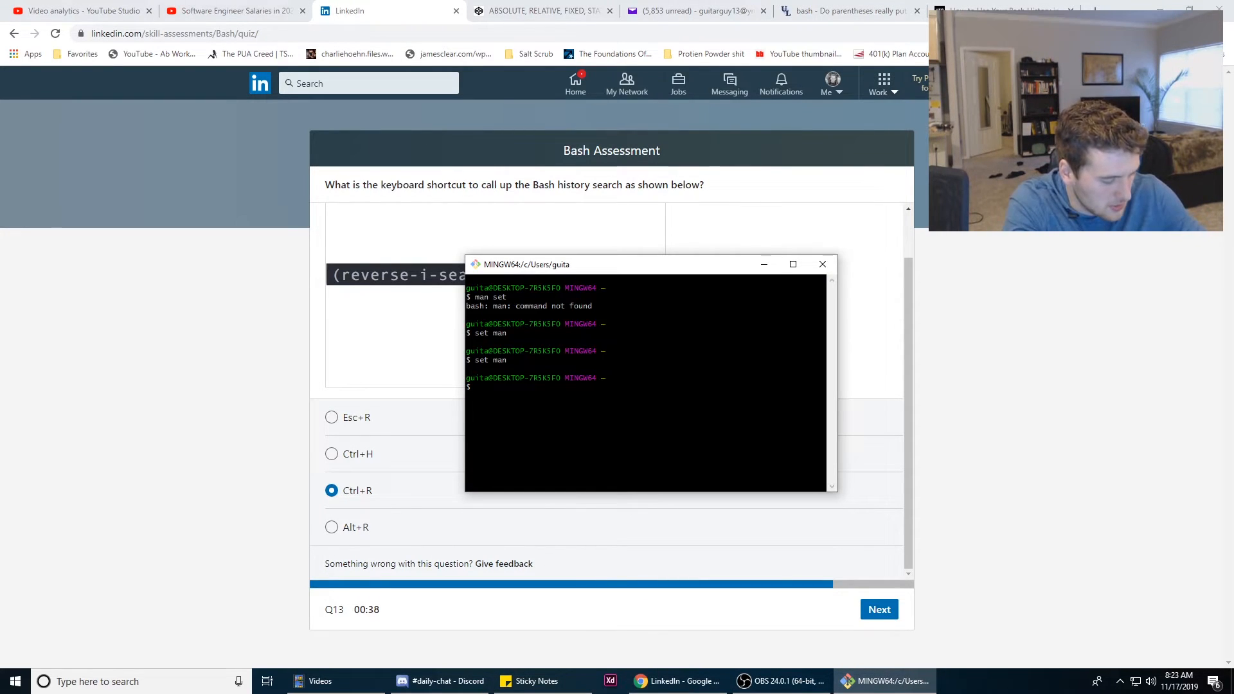
key(ctrl+r)
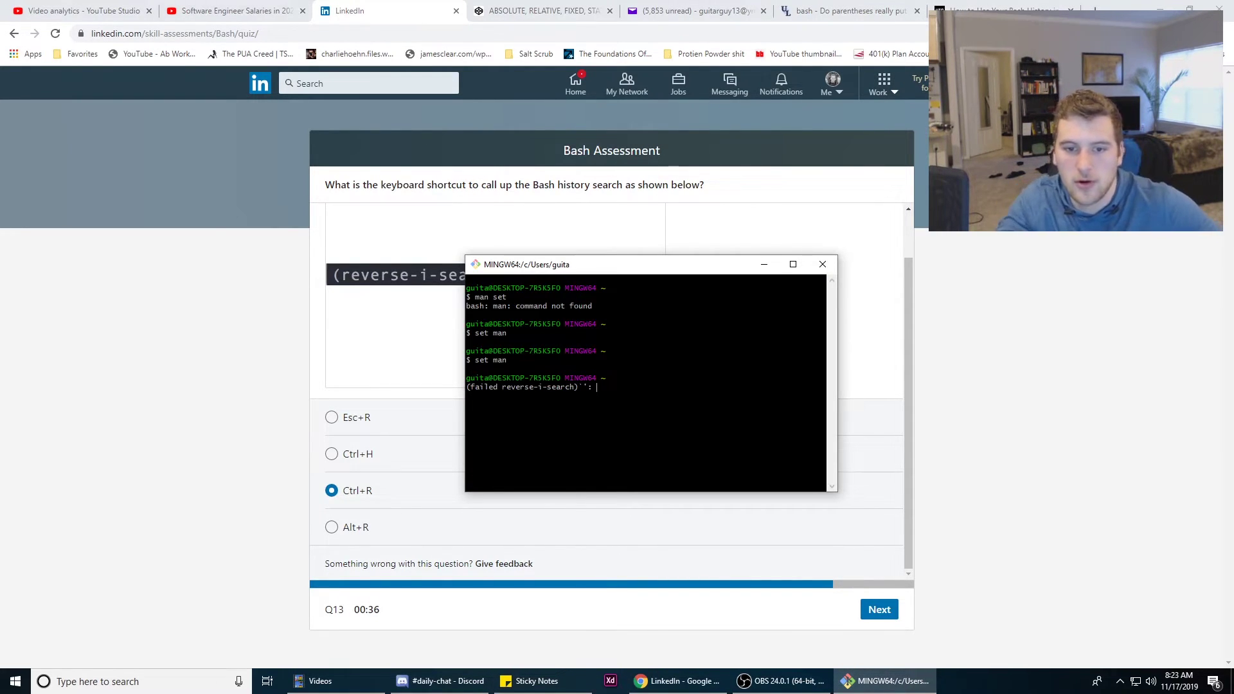
click(879, 609)
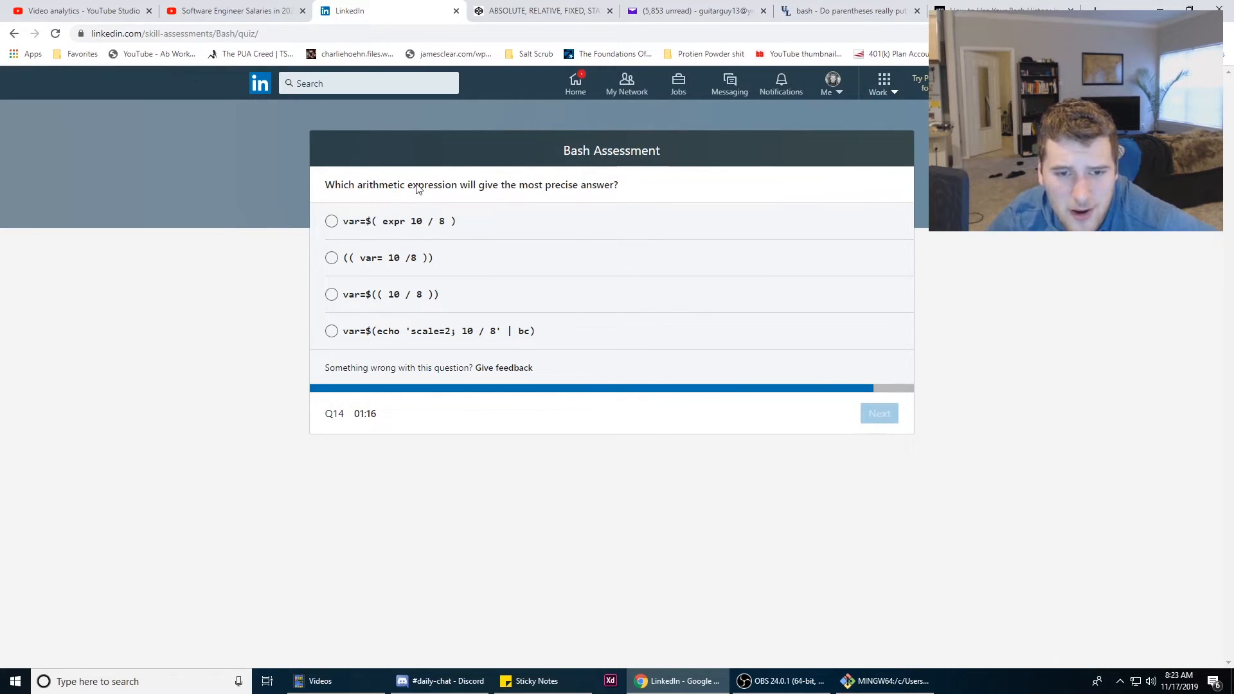
mouse_move(424, 402)
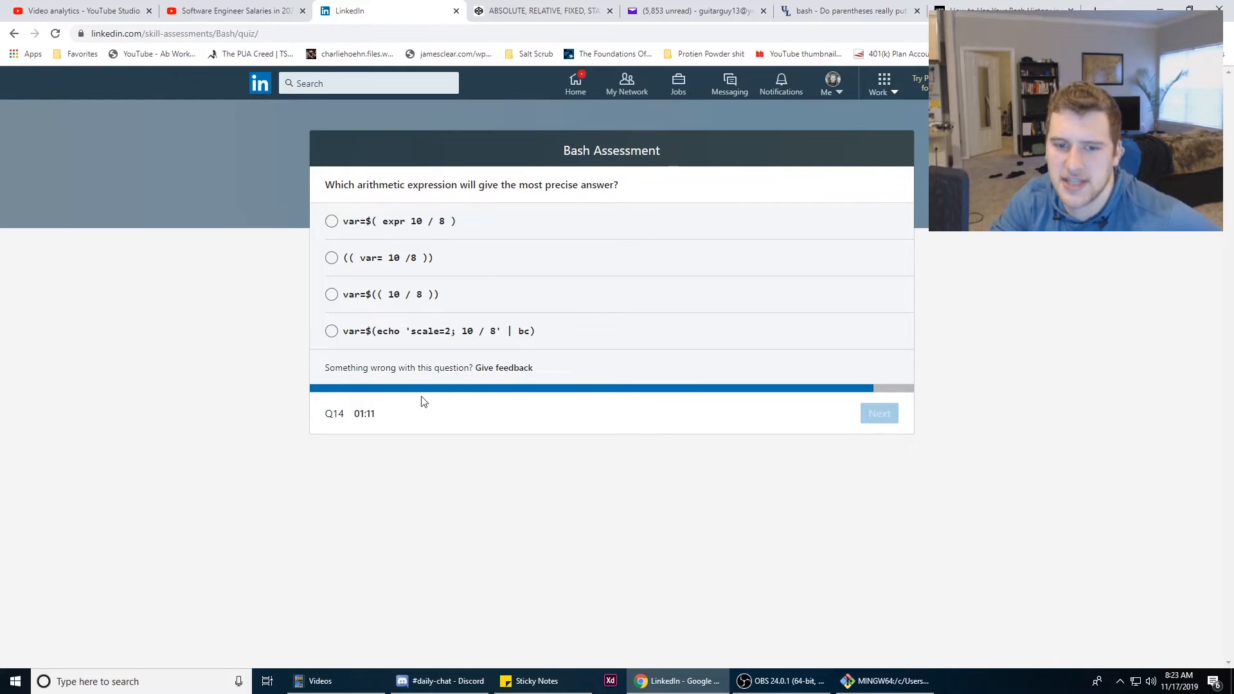
Answer Q15 with 'does not contain eight lowercase letters' and view the failing results
click(879, 414)
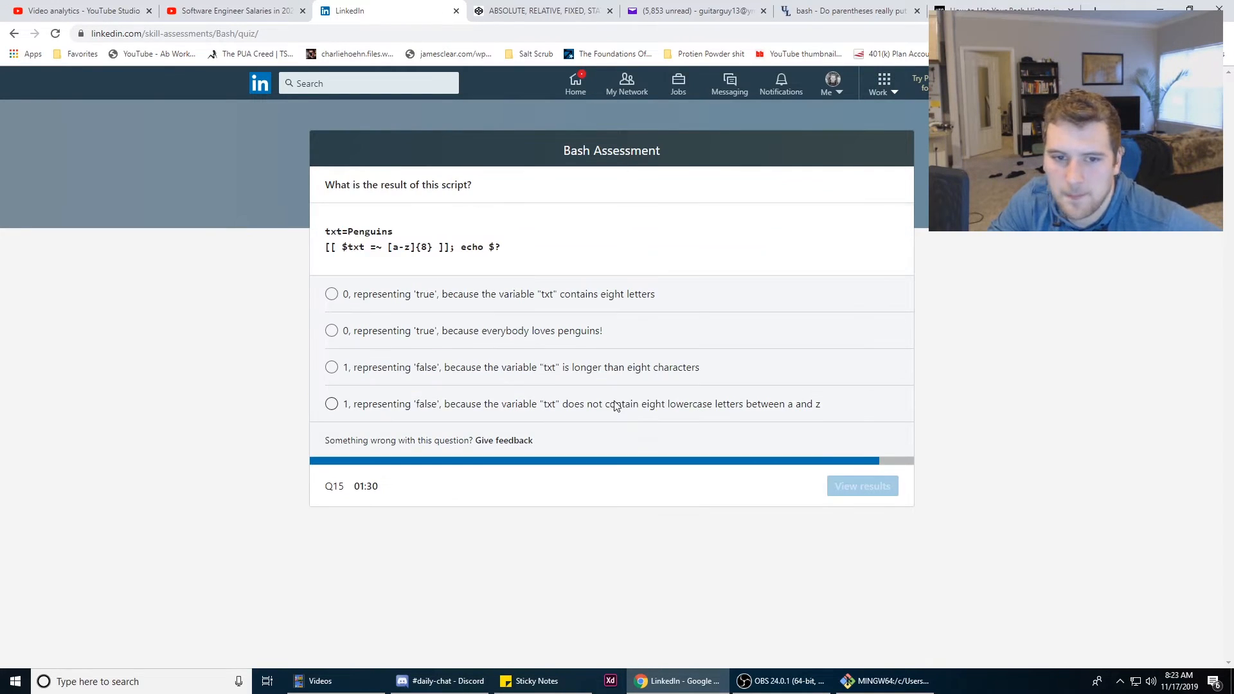
mouse_move(747, 222)
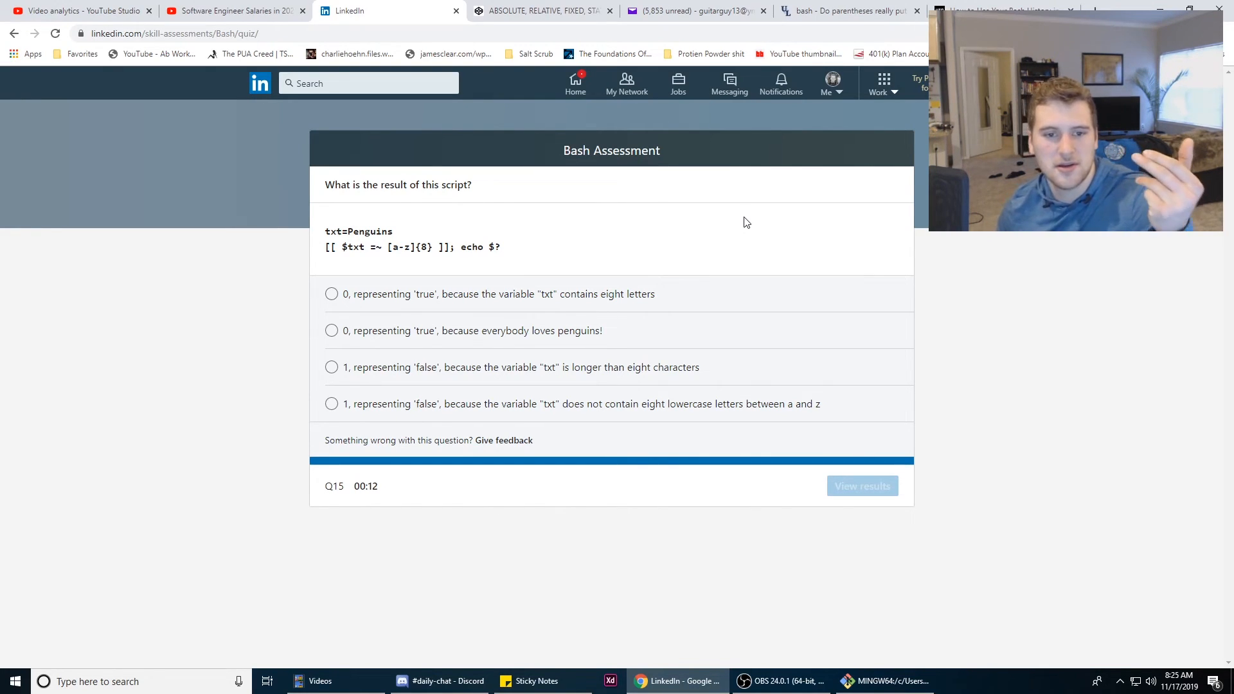
mouse_move(686, 245)
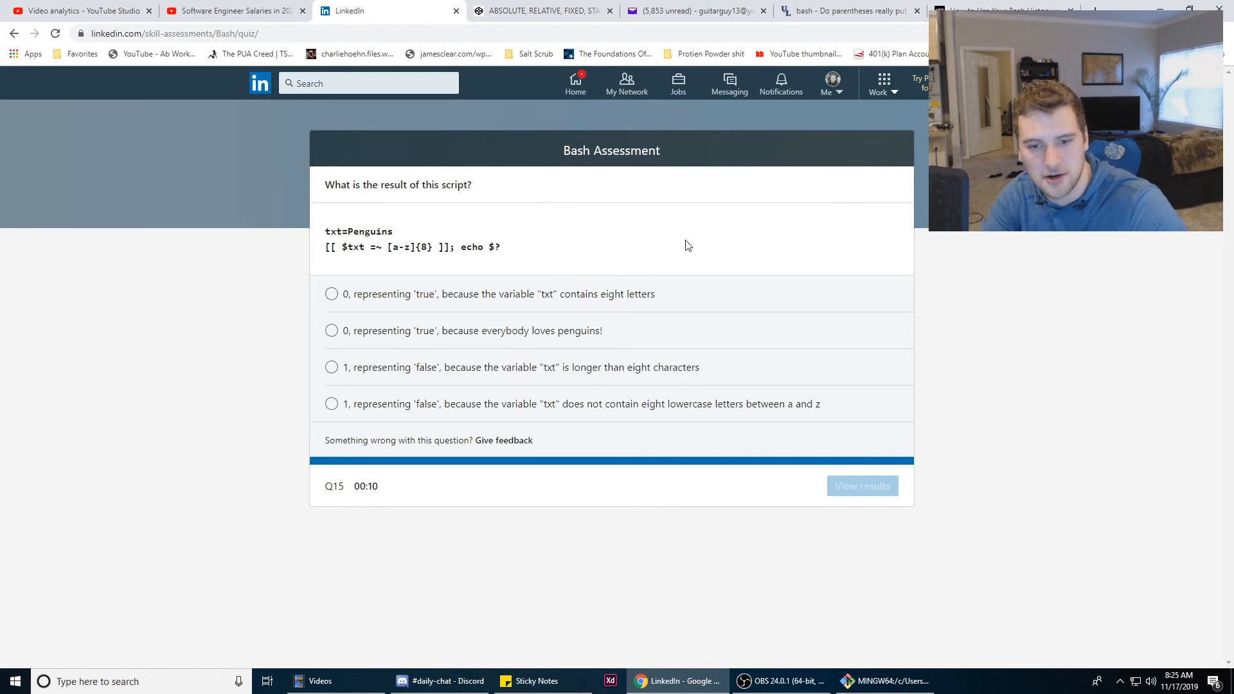
click(331, 404)
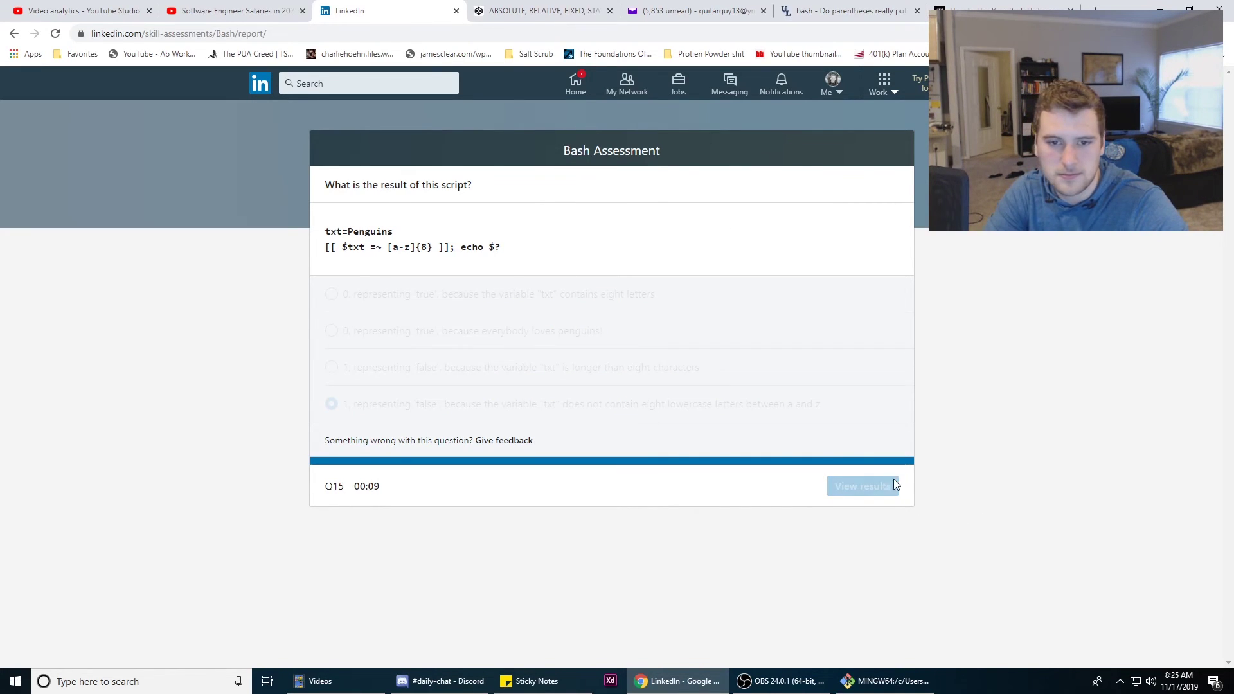
click(863, 486)
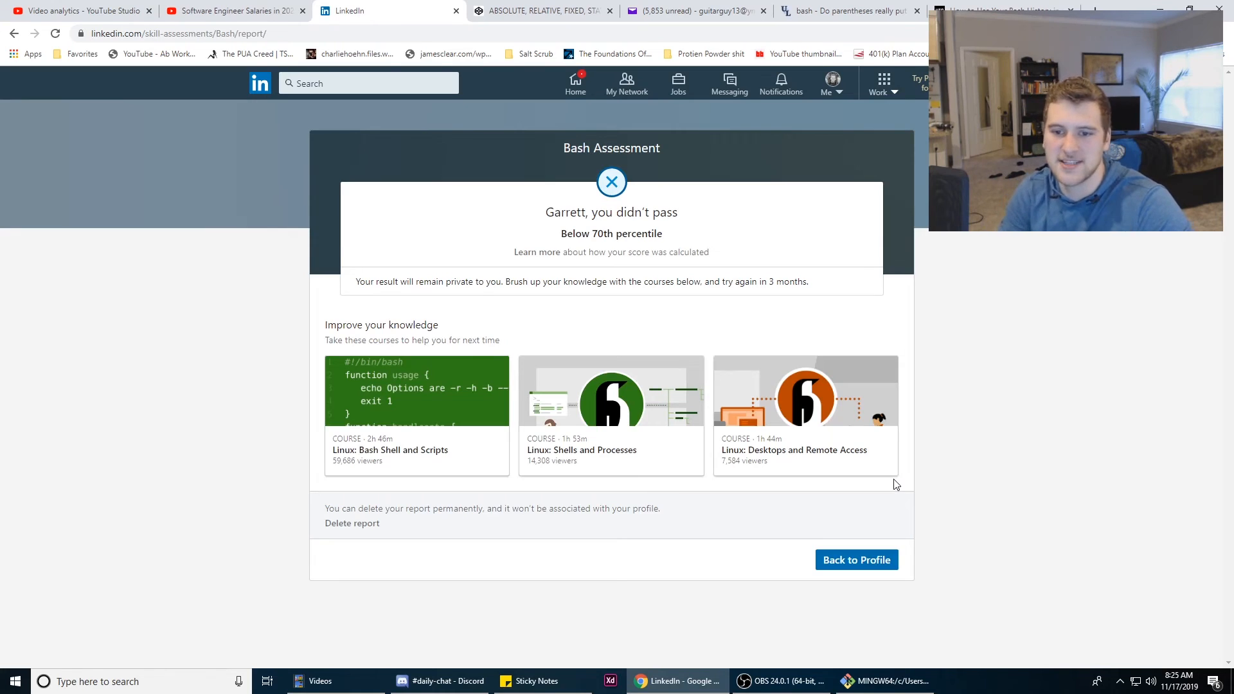